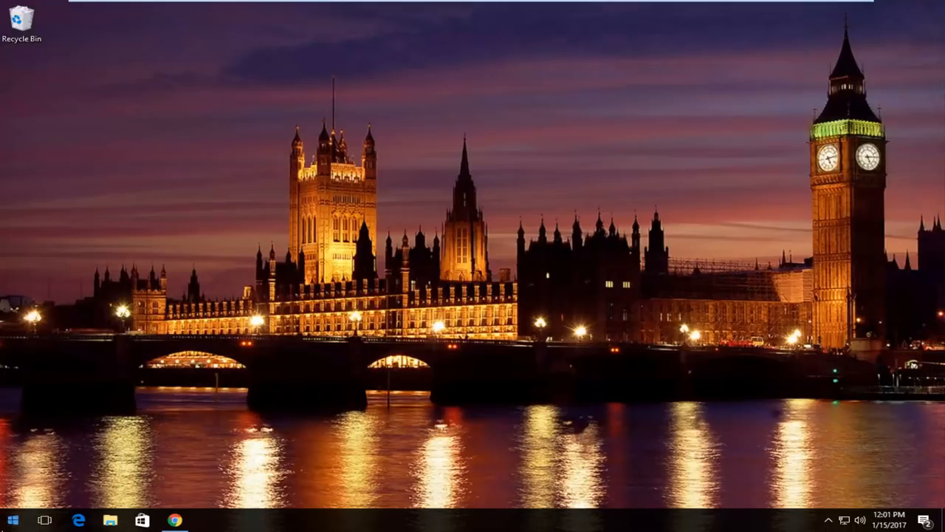
# - Start an elevated Command Prompt from the Start menu and approve the UAC prompt
pyautogui.rightClick(13, 520)
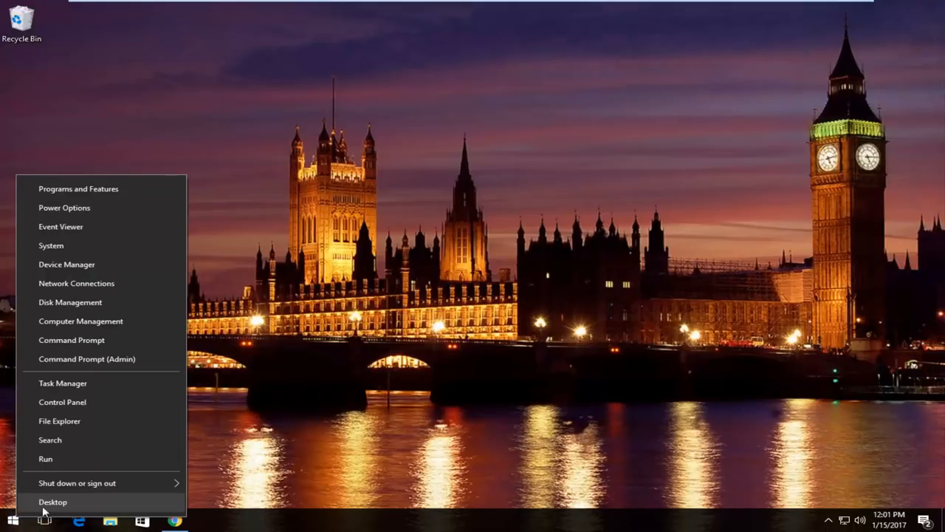
pyautogui.moveTo(65, 363)
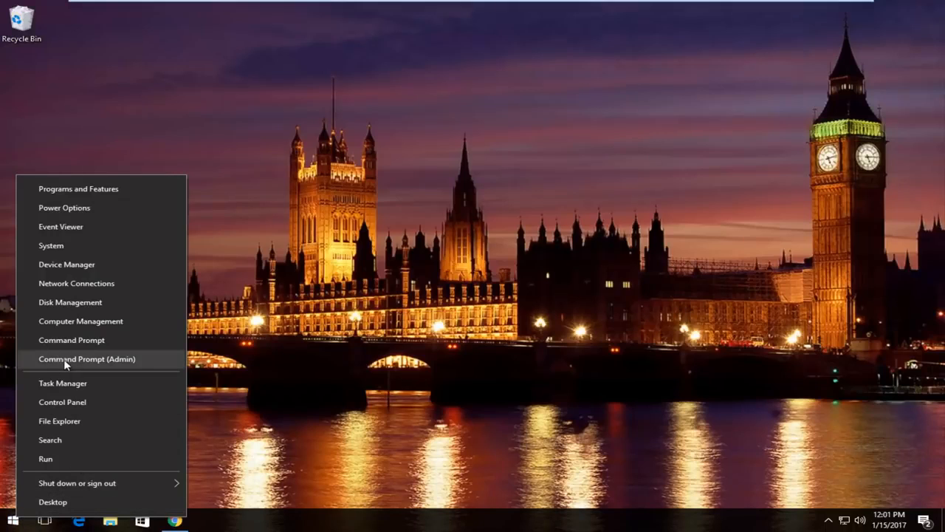
pyautogui.moveTo(112, 366)
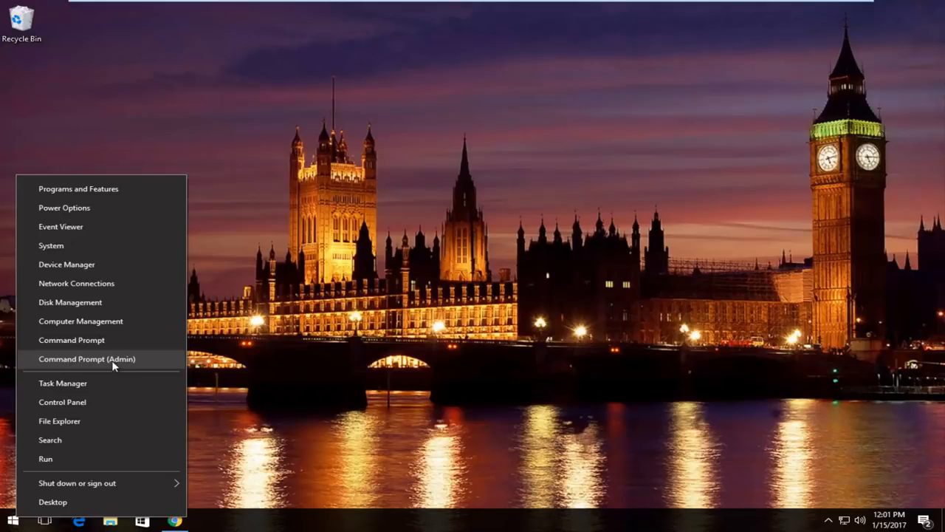
pyautogui.click(86, 359)
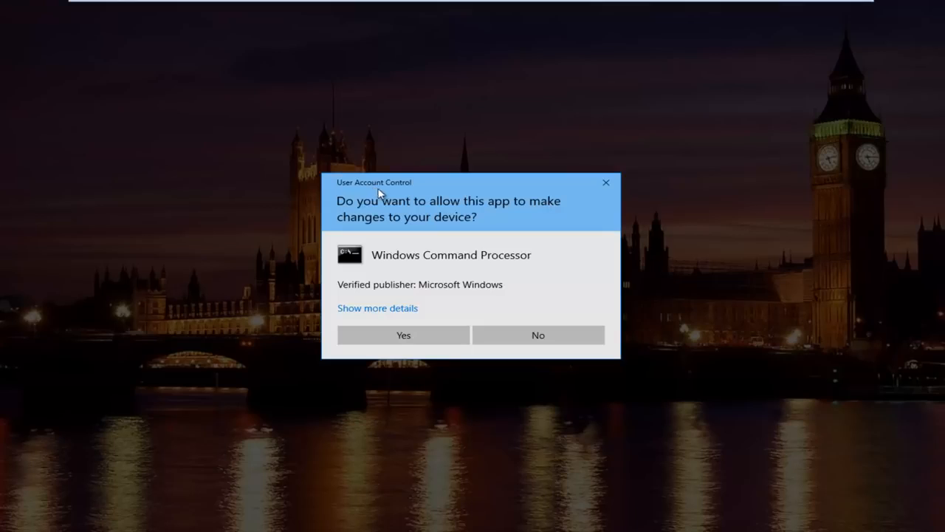
pyautogui.click(403, 333)
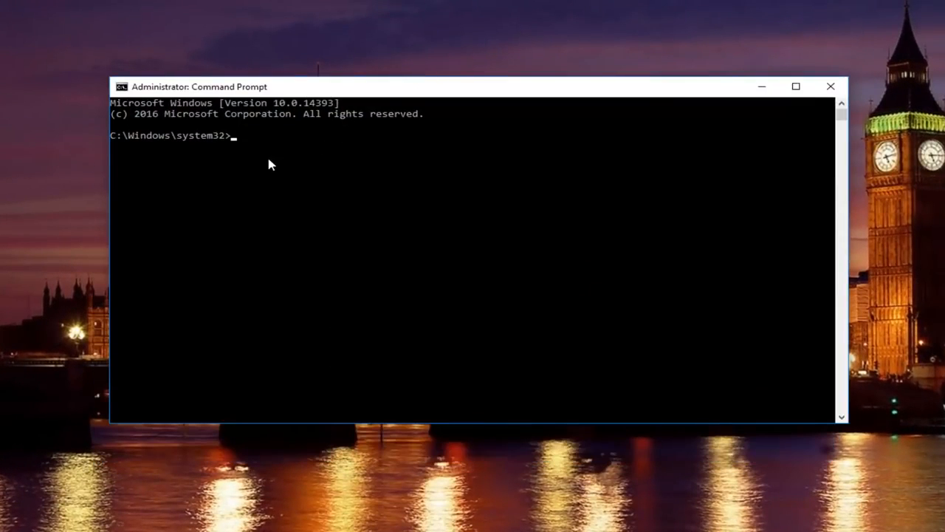
# - Run ipconfig /release and ipconfig /all to drop the lease and list adapter details
pyautogui.write('ipconfig')
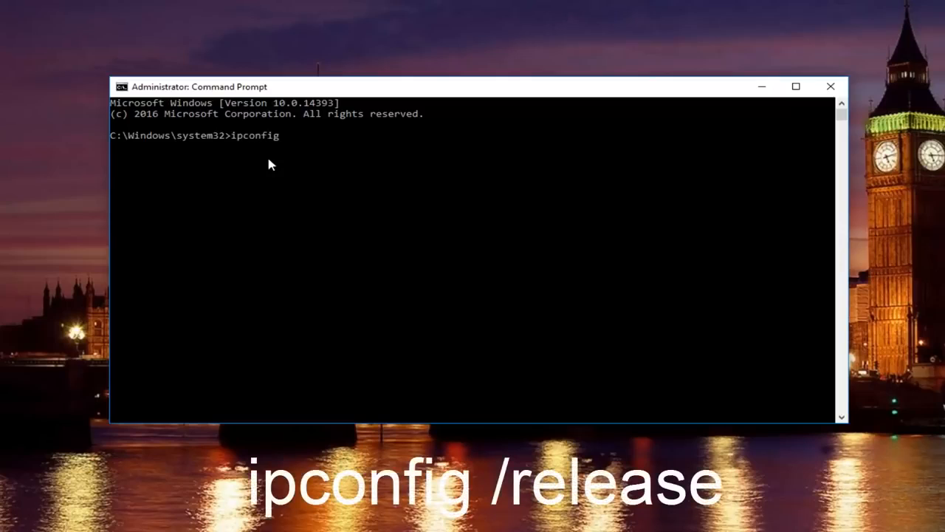
pyautogui.write('/r')
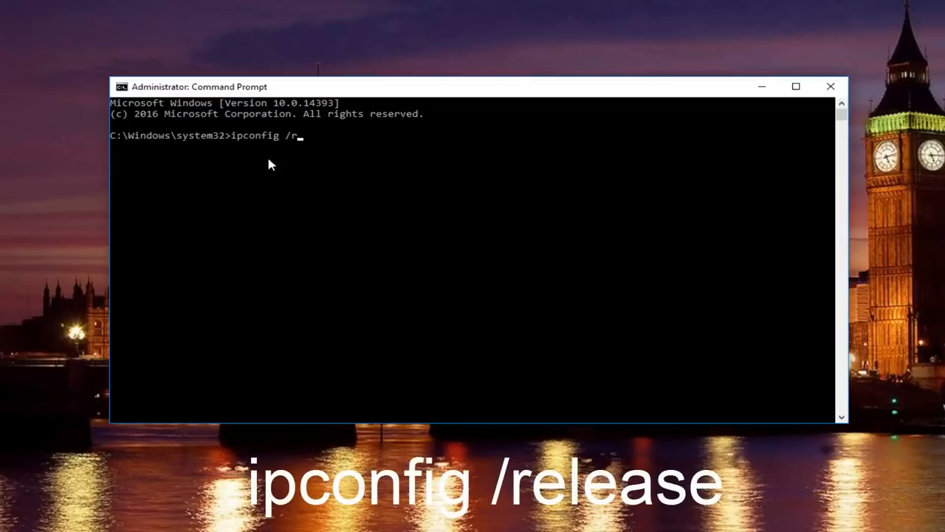
pyautogui.write('elease')
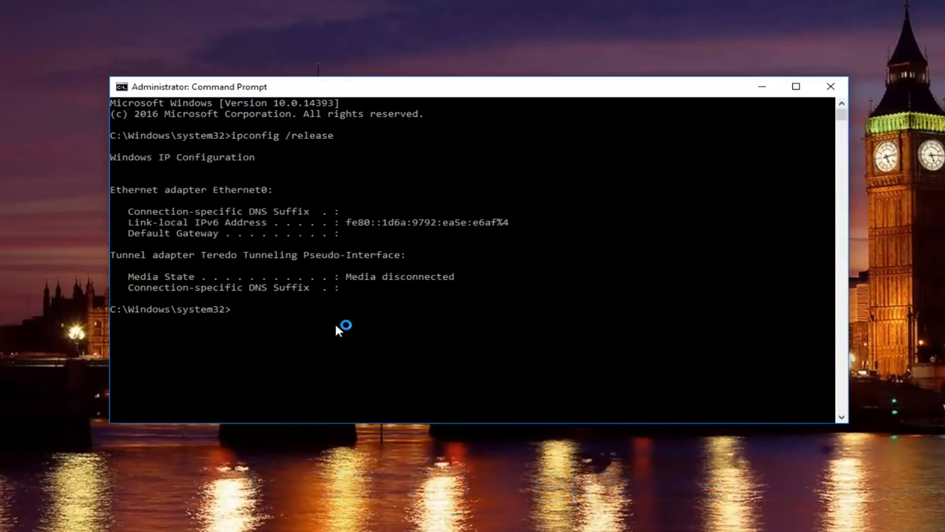
pyautogui.write('ipcon')
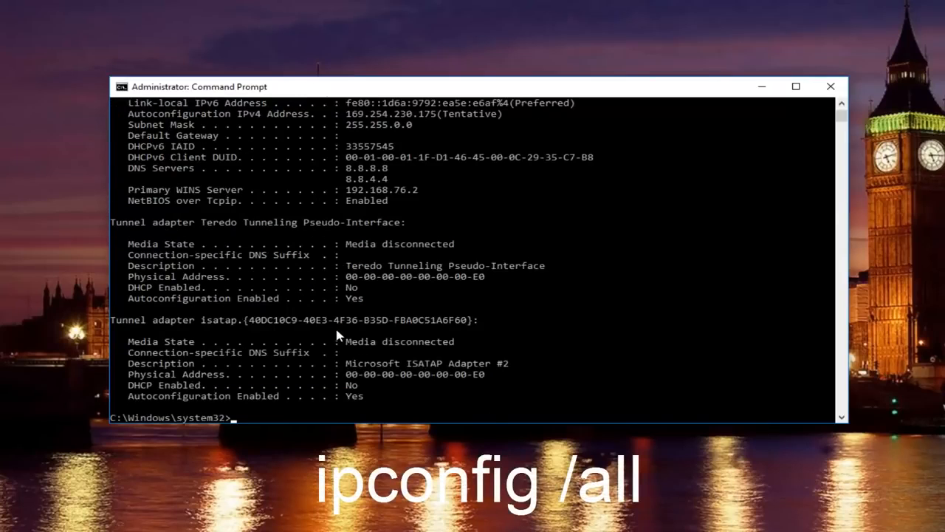
pyautogui.moveTo(446, 421)
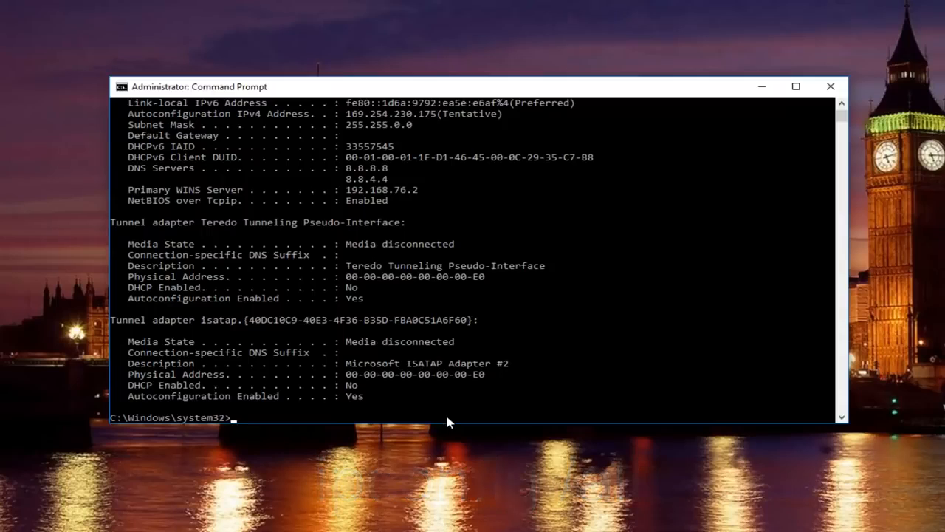
# - Enter ipconfig /flushdns to clear the DNS resolver cache
pyautogui.write('ip')
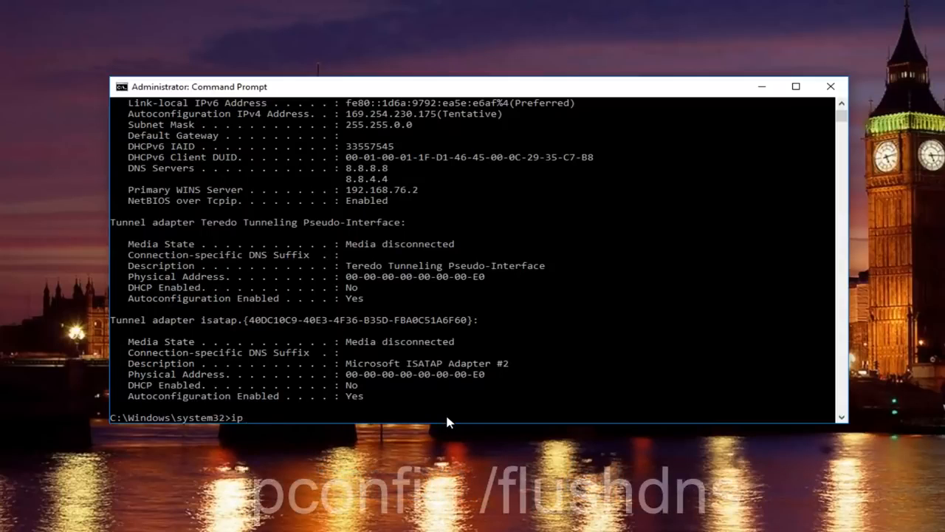
pyautogui.write('config')
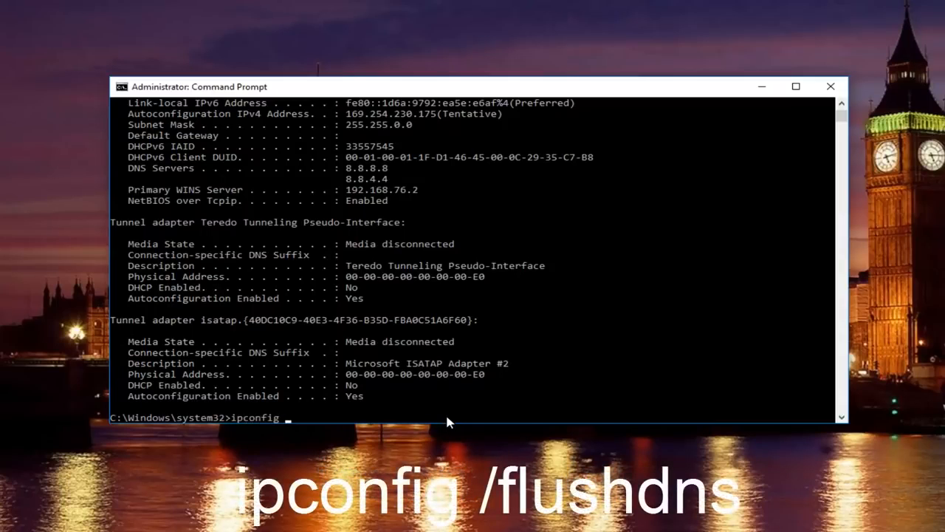
pyautogui.write('/fl')
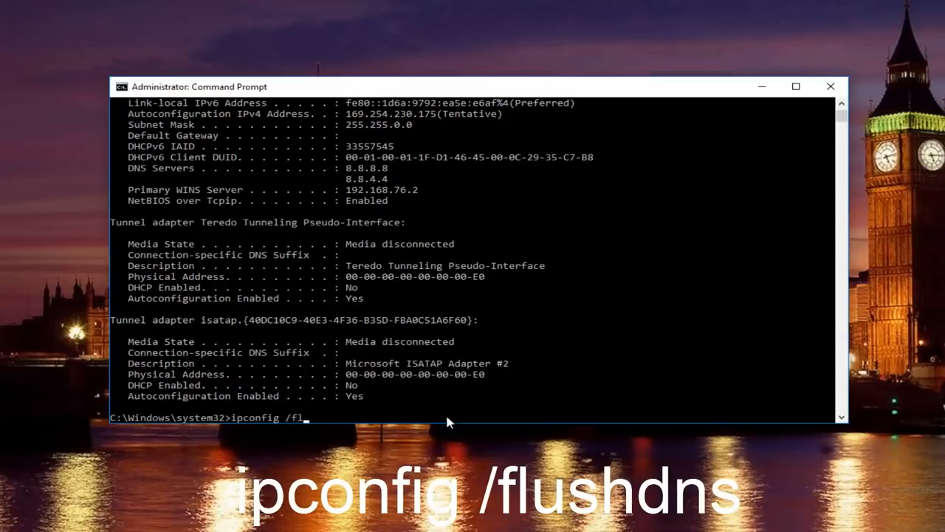
pyautogui.write('ushdns')
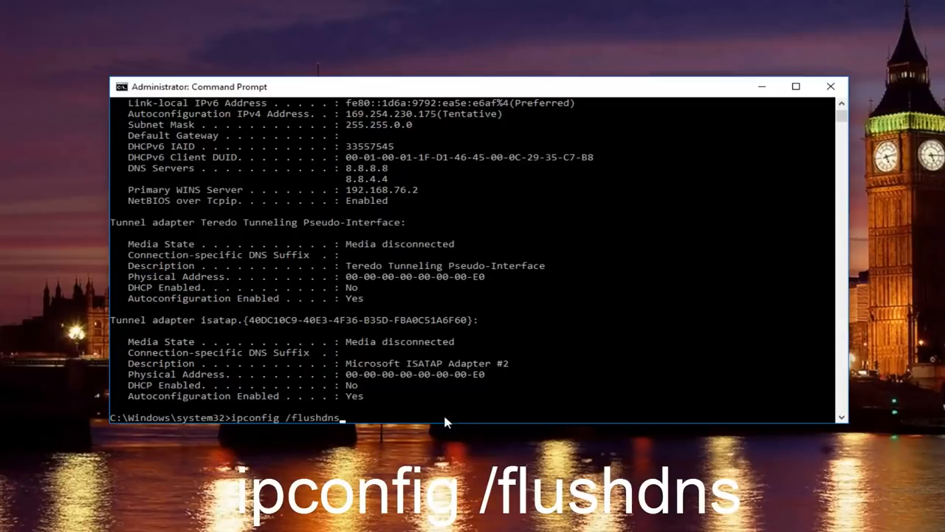
pyautogui.moveTo(342, 422)
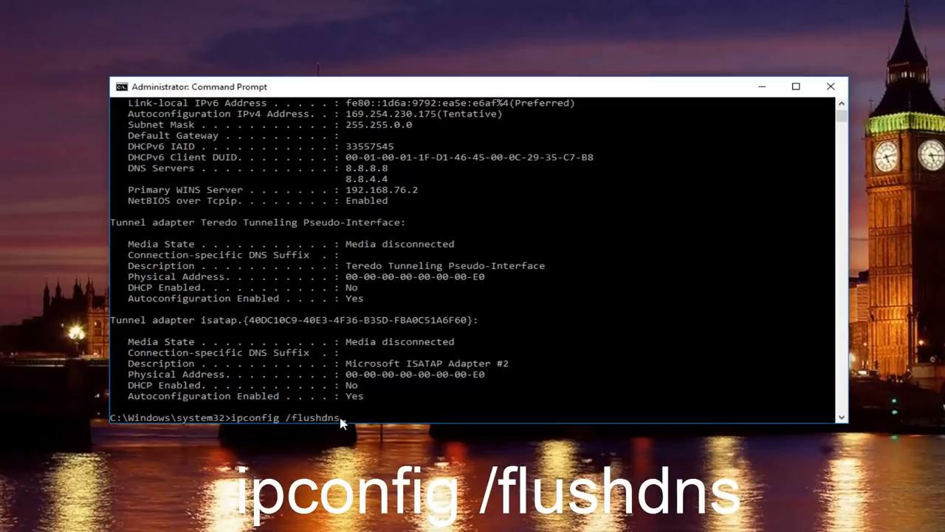
pyautogui.moveTo(292, 422)
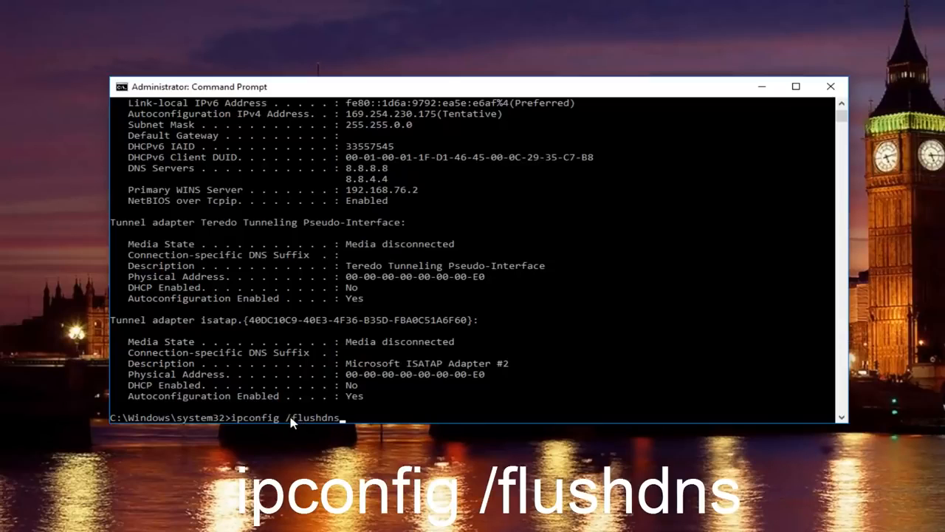
pyautogui.moveTo(288, 427)
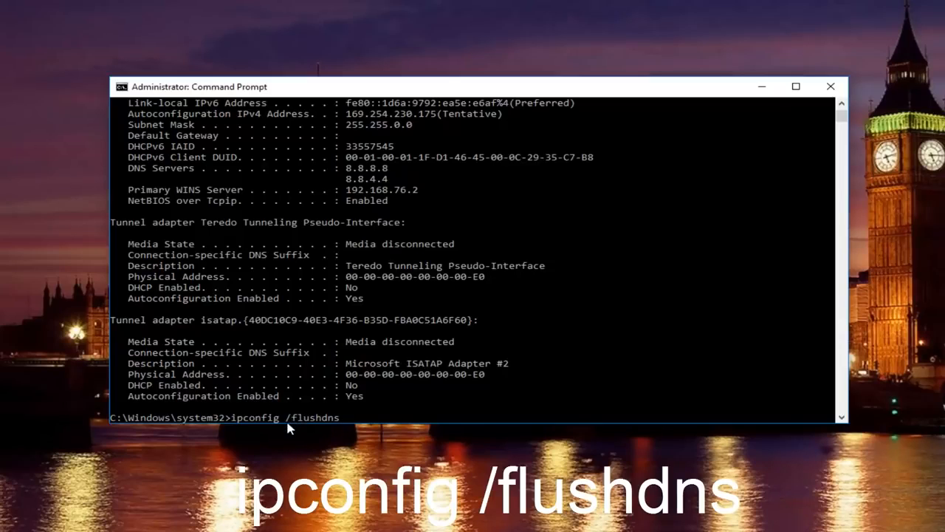
pyautogui.moveTo(573, 427)
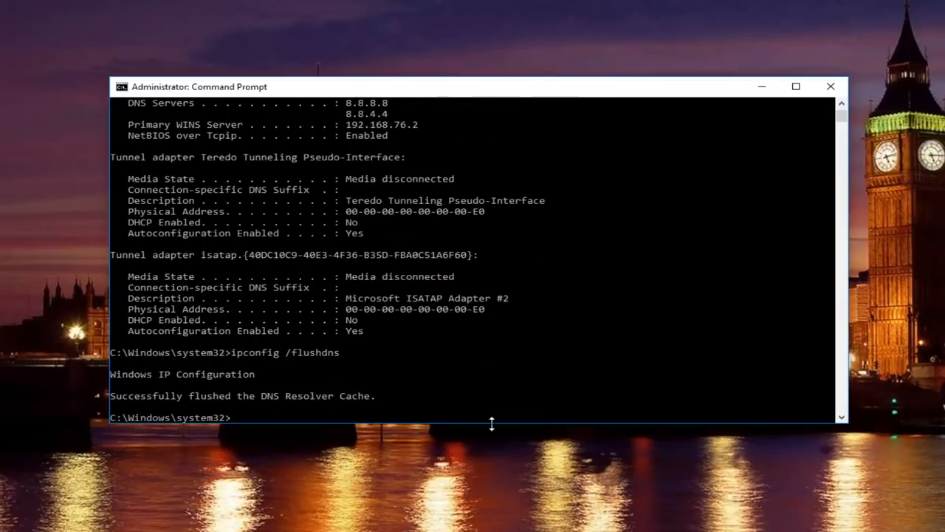
# - Run ipconfig /renew so Ethernet0 gets IPv4 192.168.76.129
pyautogui.write('ipconfig')
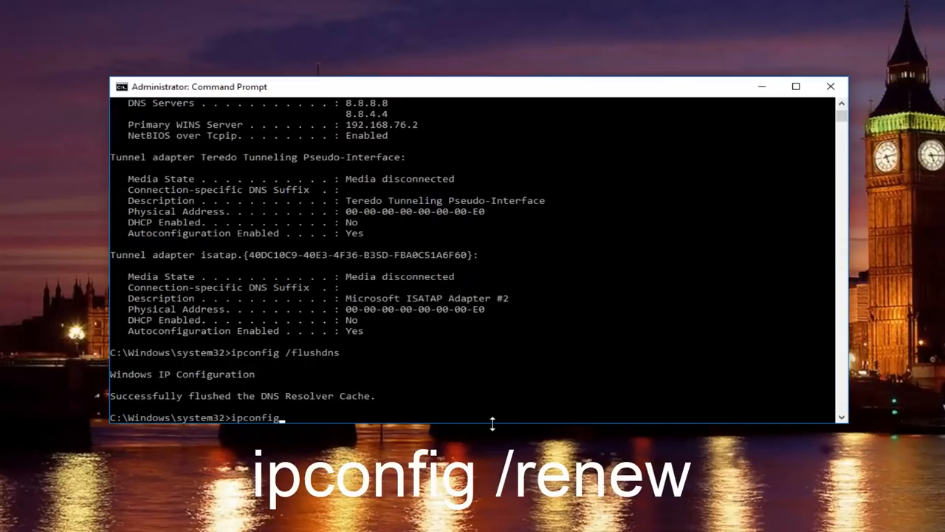
pyautogui.write('/renew')
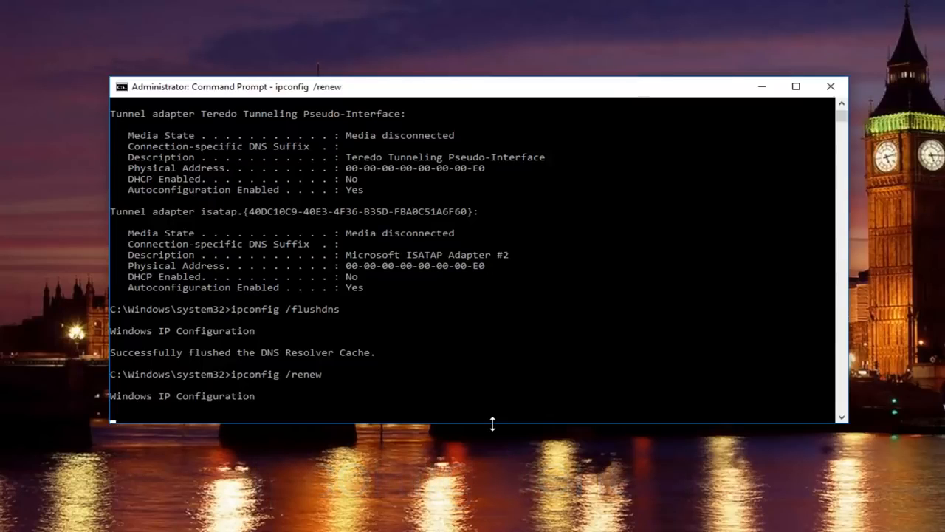
# - Enter netsh int ip set dns to show the DNS-setting usage help
pyautogui.write('ne')
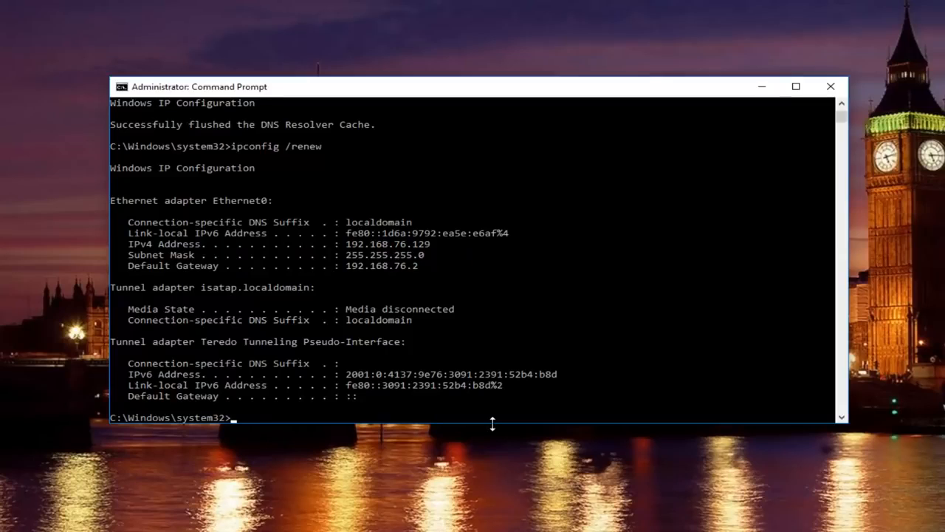
pyautogui.write('ne')
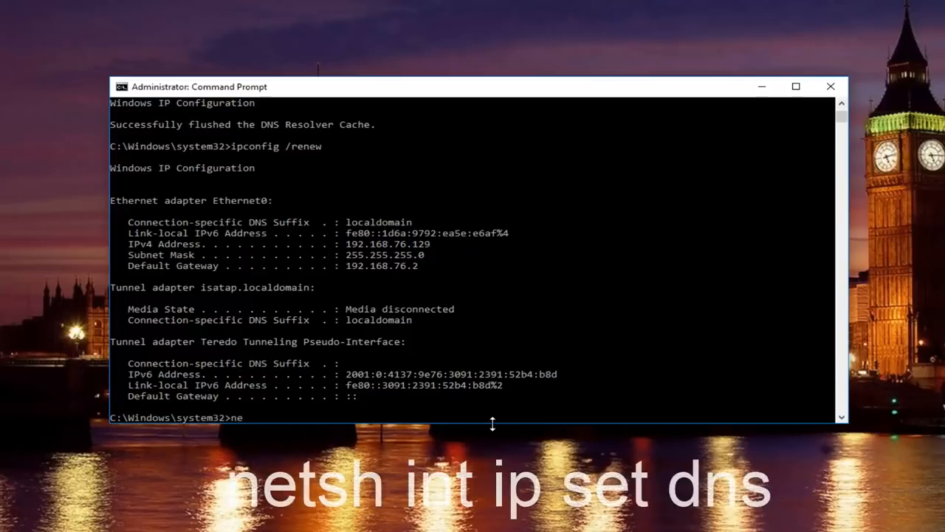
pyautogui.write('tsh int ip')
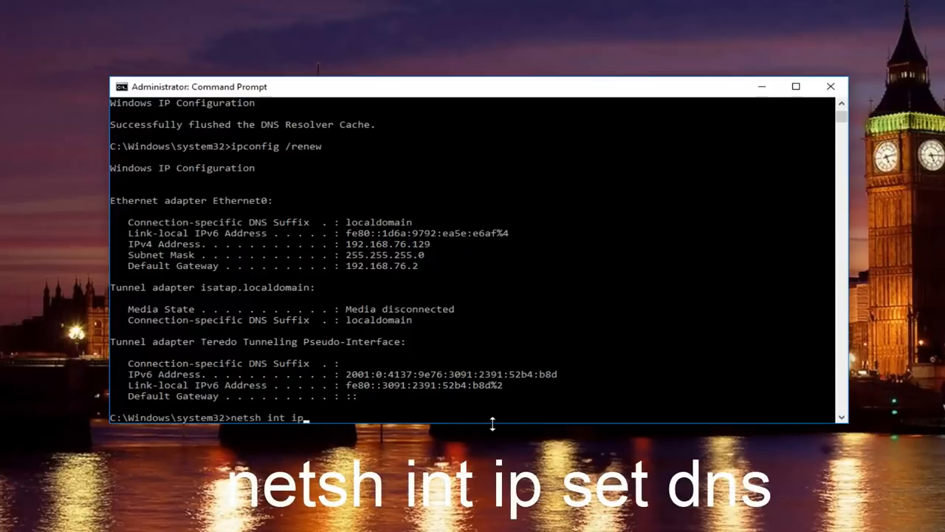
pyautogui.write('set')
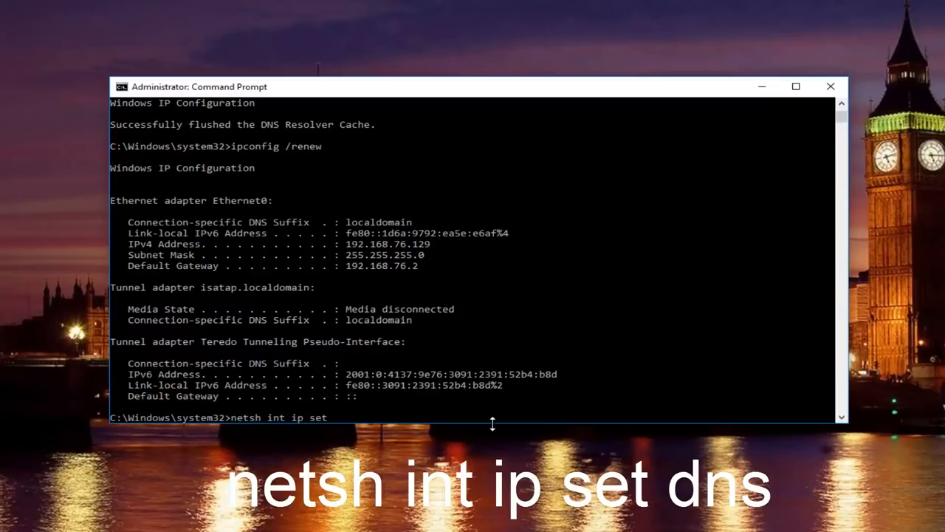
pyautogui.write('dns')
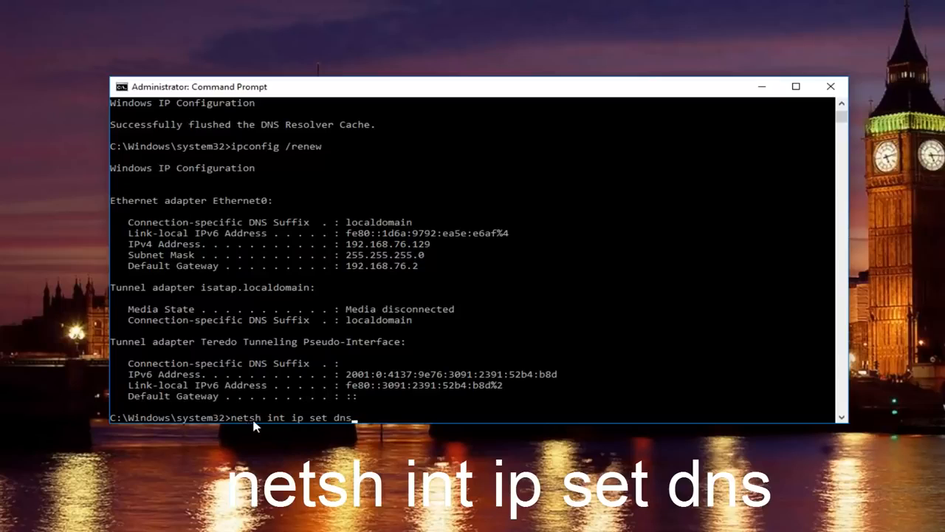
pyautogui.moveTo(278, 425)
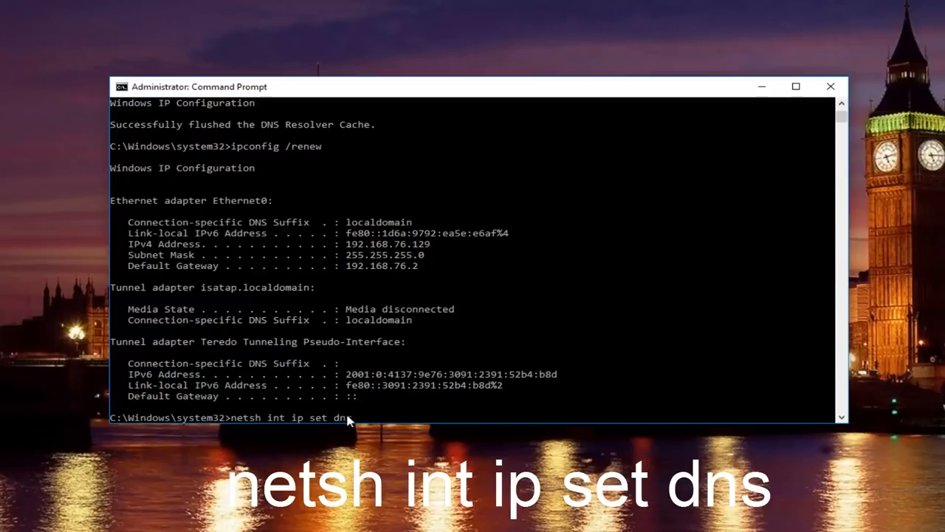
pyautogui.moveTo(257, 425)
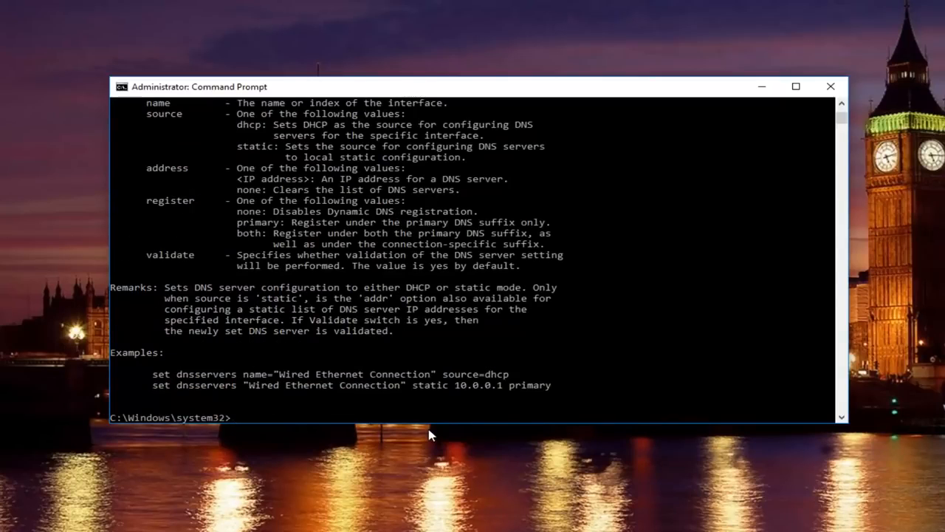
# - Run the netsh Winsock reset and close the Command Prompt window
pyautogui.write('netsh winsock reset')
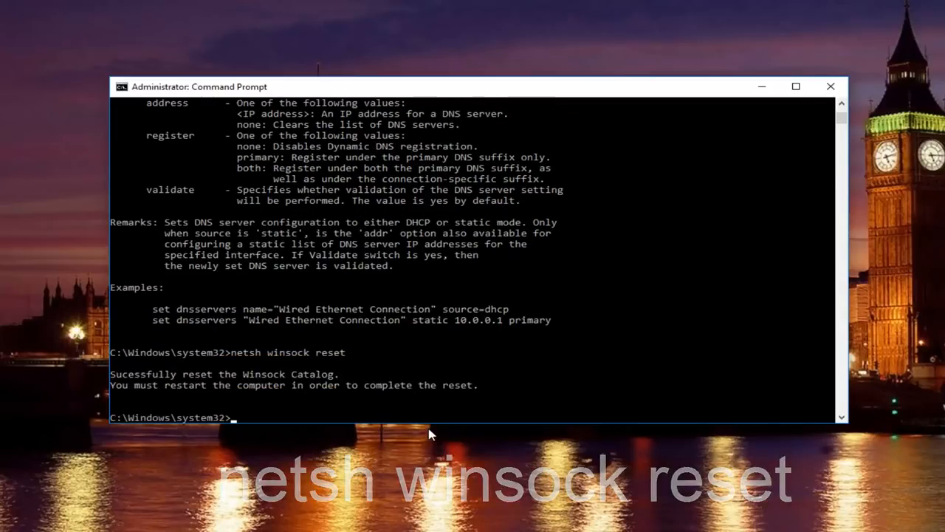
pyautogui.moveTo(428, 428)
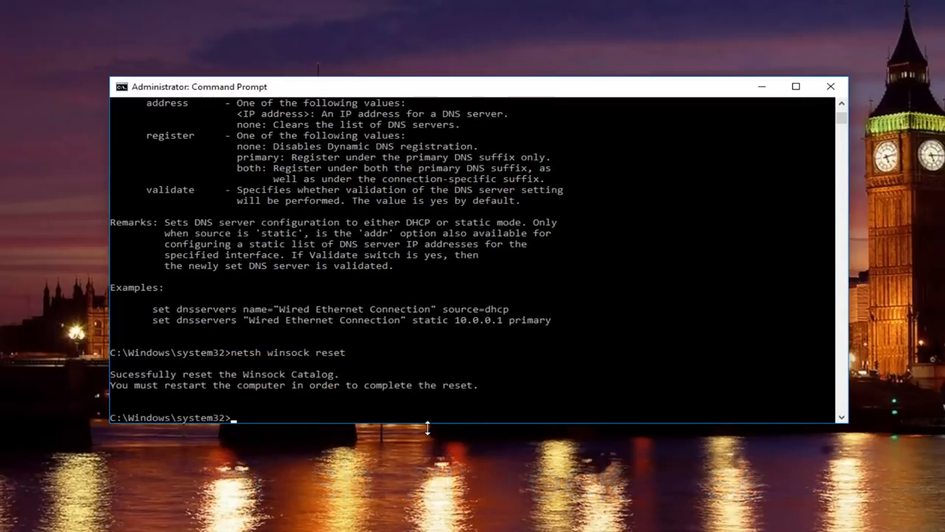
pyautogui.moveTo(464, 408)
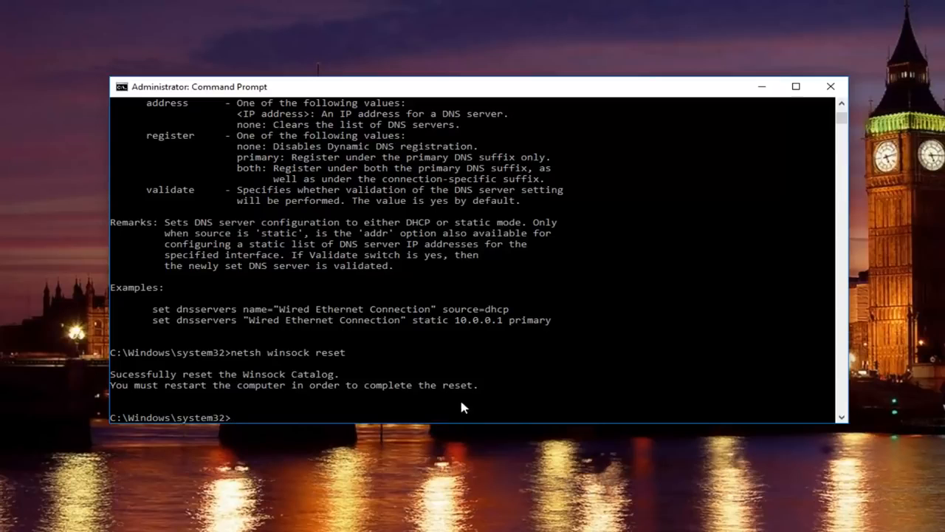
pyautogui.moveTo(830, 86)
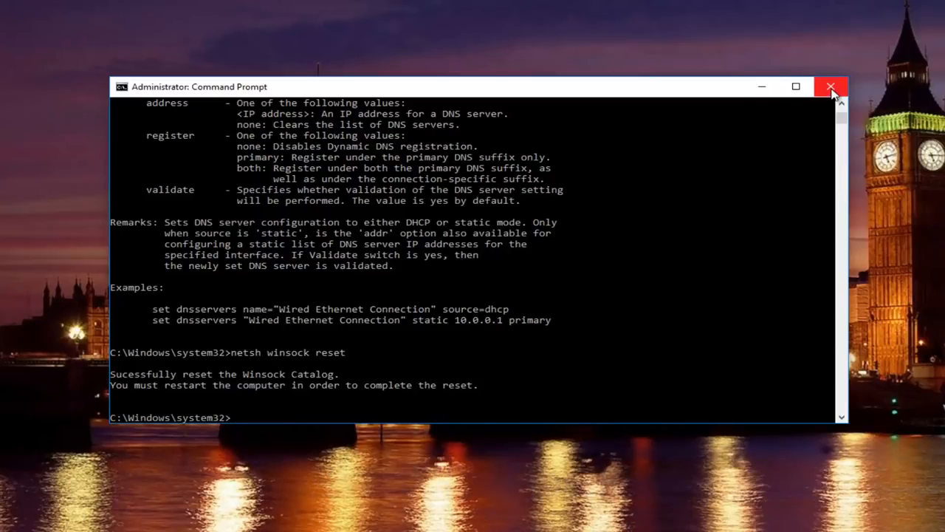
pyautogui.click(833, 86)
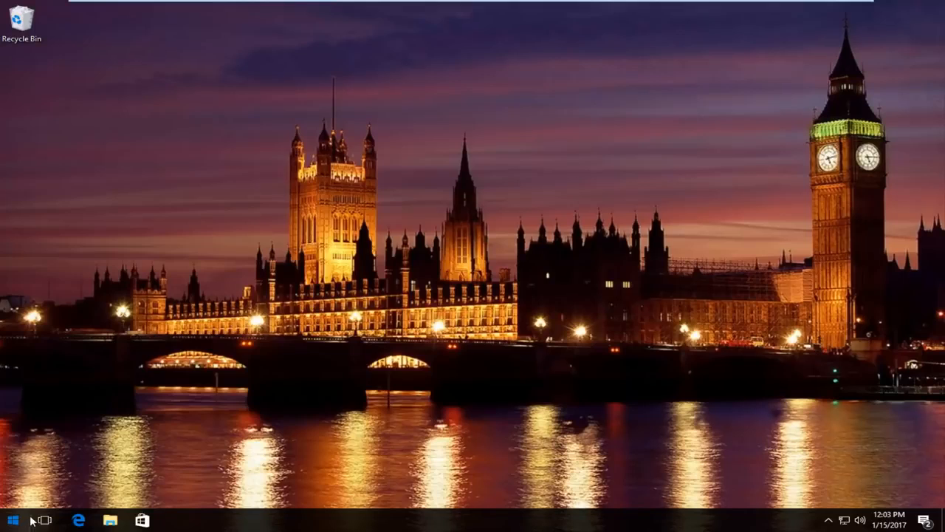
# - Restart the computer from the Start menu's power options
pyautogui.click(12, 520)
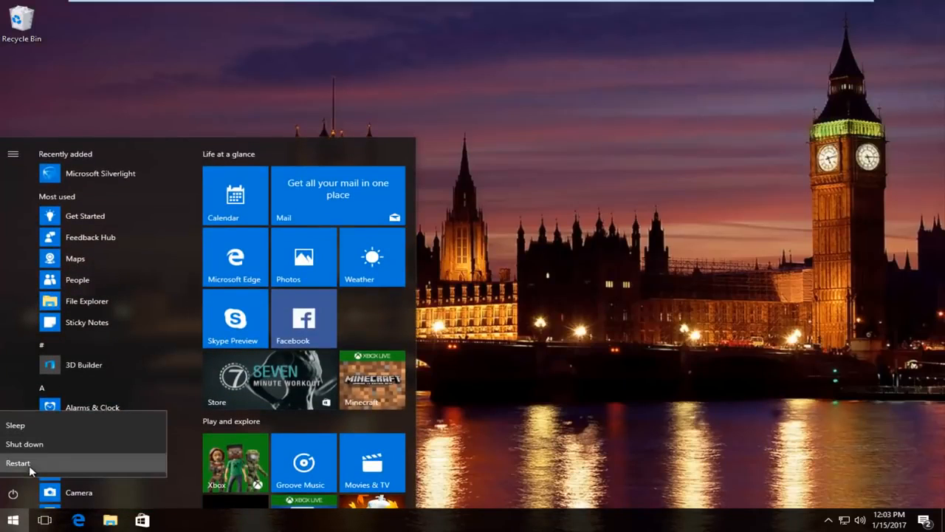
pyautogui.click(18, 462)
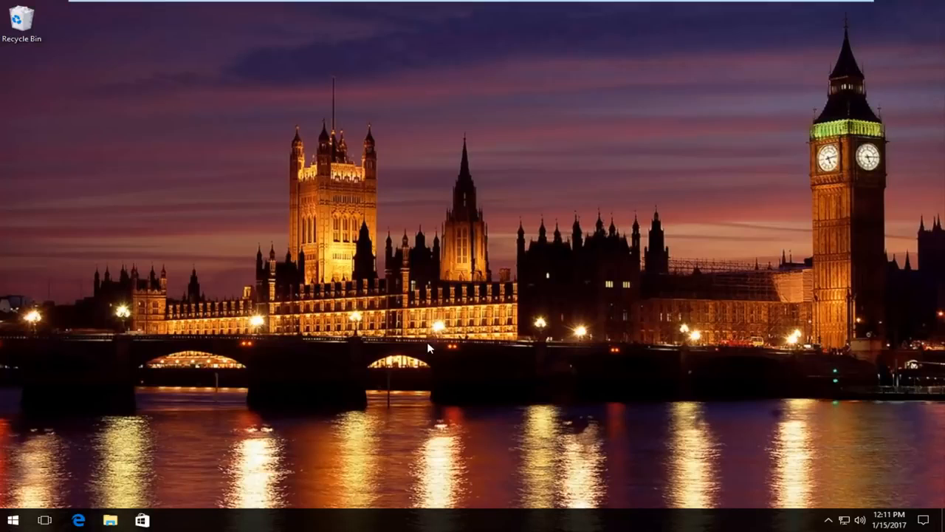
pyautogui.moveTo(29, 514)
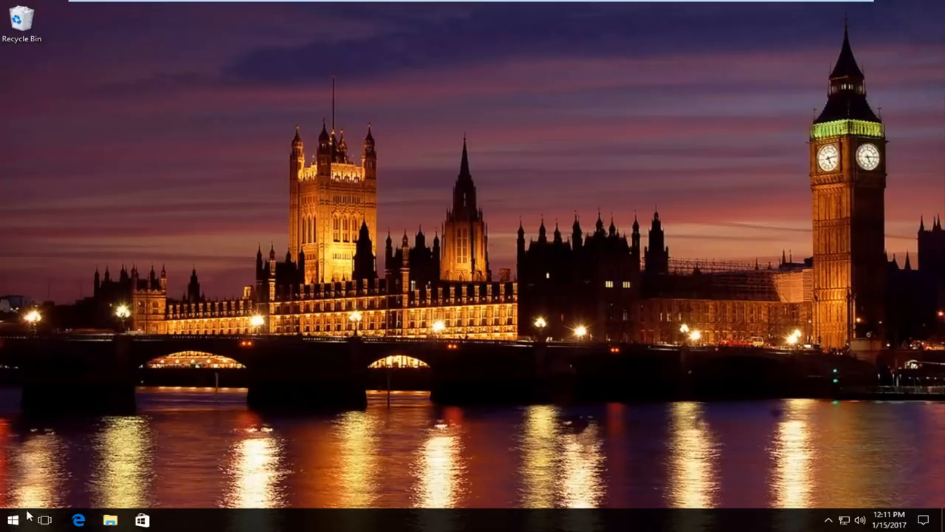
# - Search Start for 'network and sharing center' to find the Control Panel entry
pyautogui.click(11, 519)
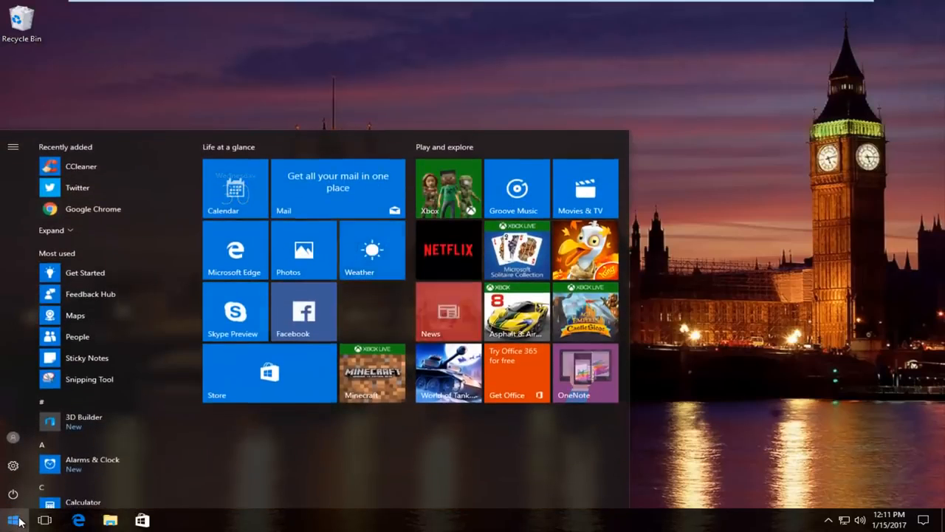
pyautogui.write('network and sharing center')
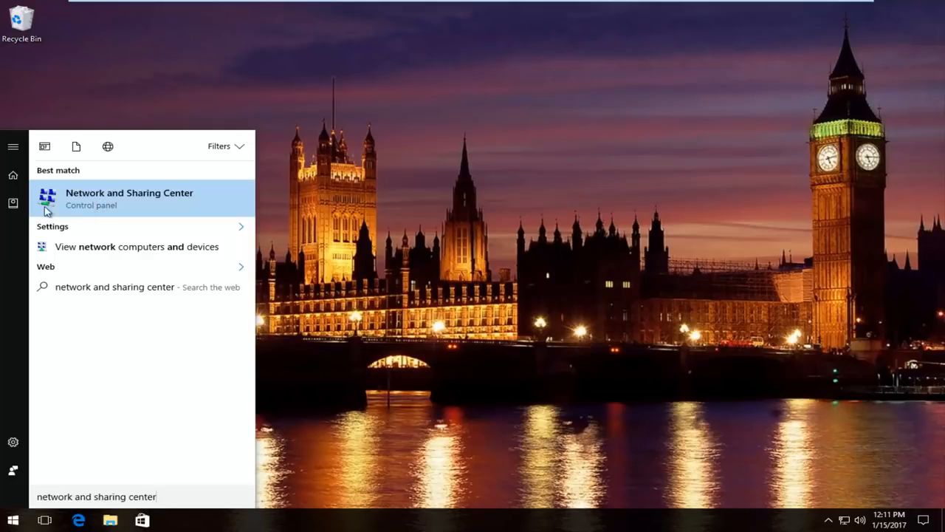
pyautogui.moveTo(99, 199)
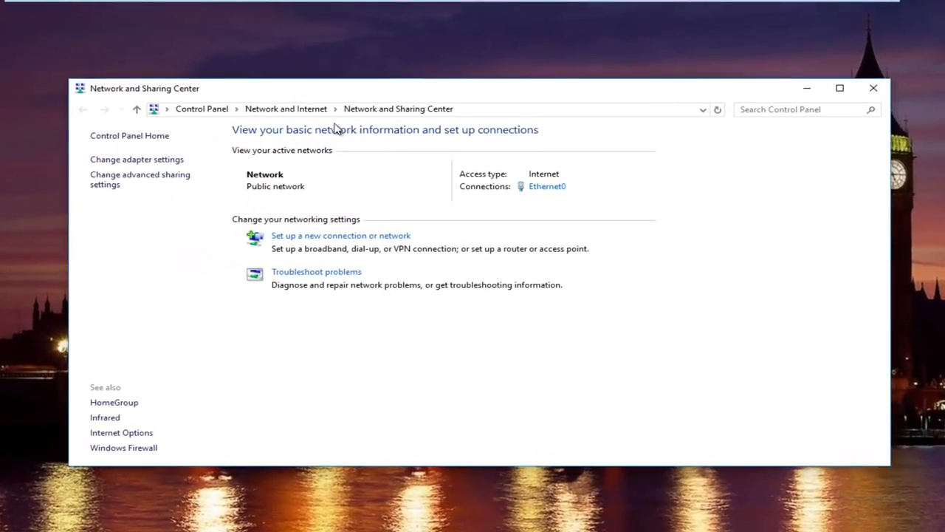
pyautogui.moveTo(136, 160)
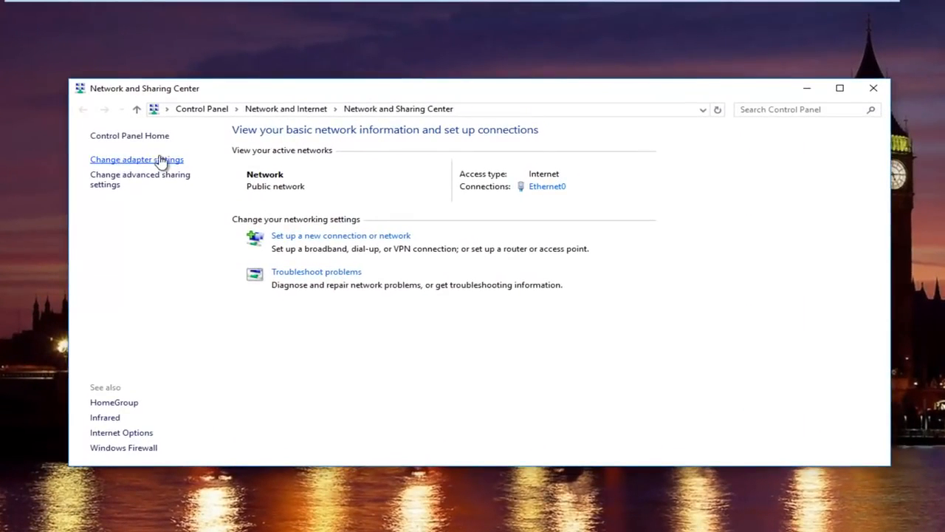
# - From Change adapter settings, bring up Ethernet0's properties and select Internet Protocol Version 4
pyautogui.click(136, 160)
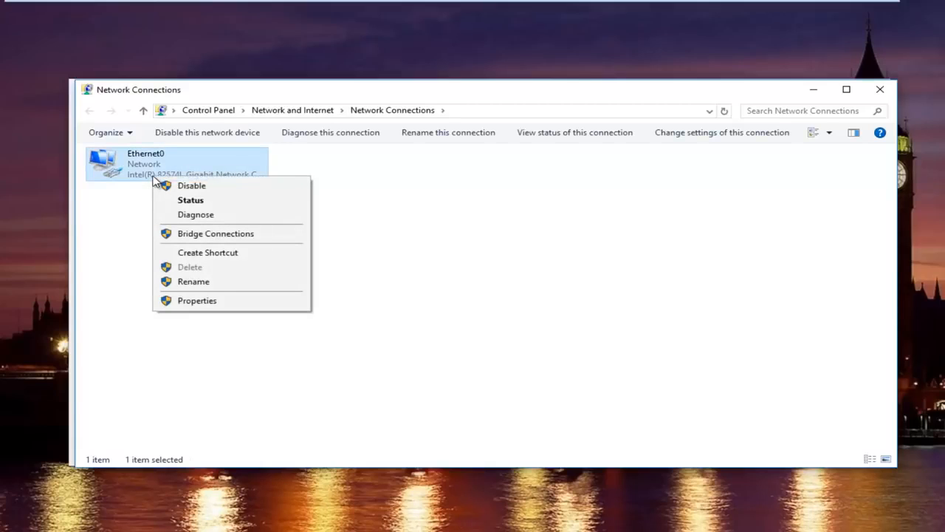
pyautogui.moveTo(198, 301)
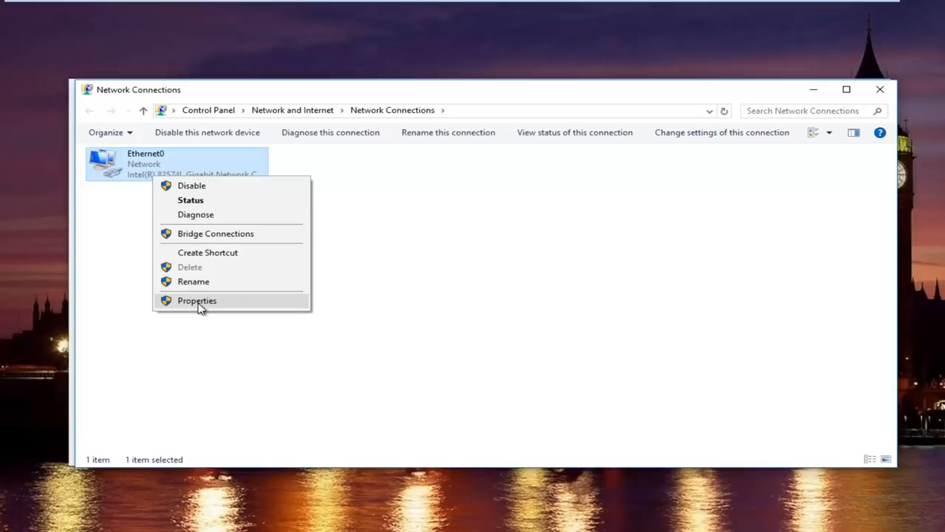
pyautogui.click(196, 299)
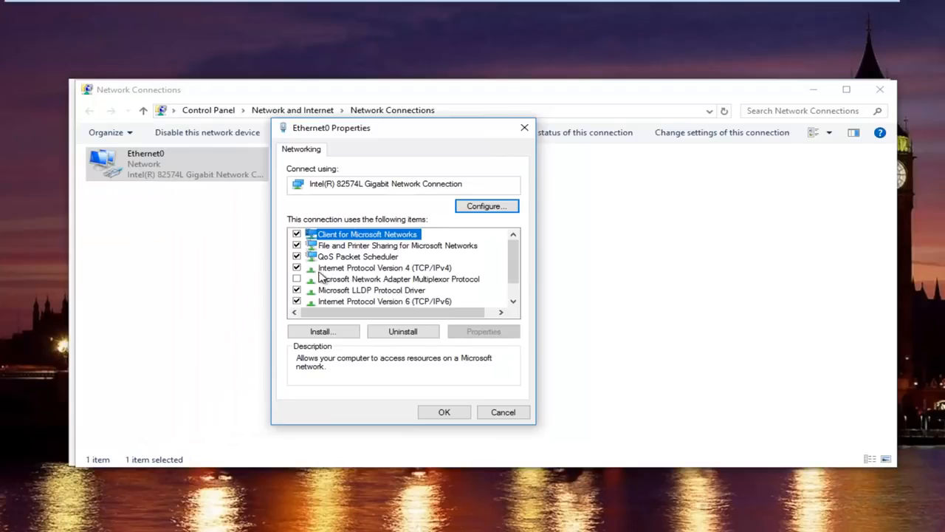
pyautogui.moveTo(345, 277)
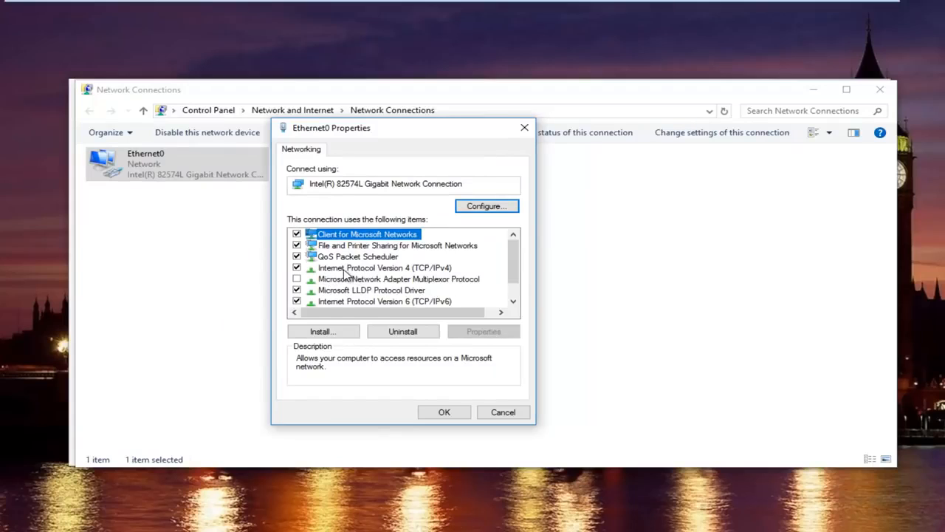
pyautogui.click(384, 267)
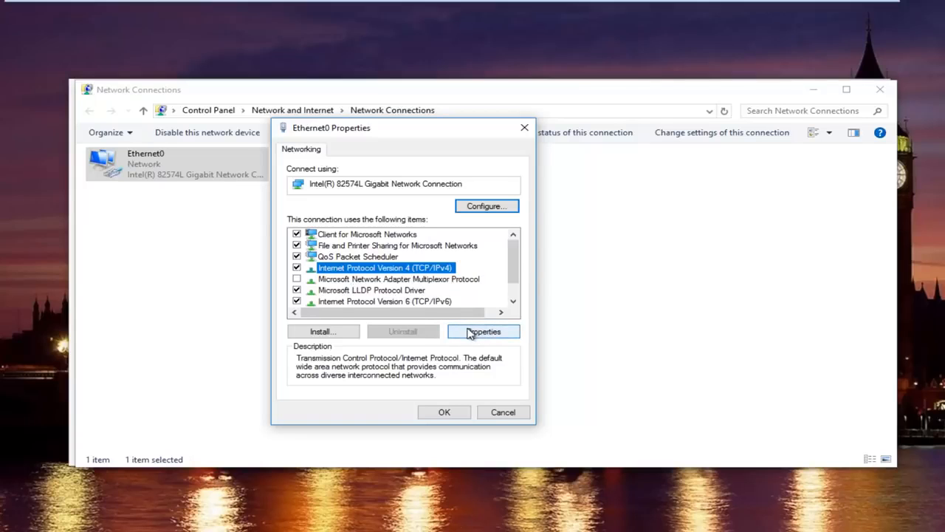
# - Set Ethernet0's IPv4 DNS servers manually to 8.8.8.8 and 8.8.4.4 and confirm
pyautogui.click(484, 331)
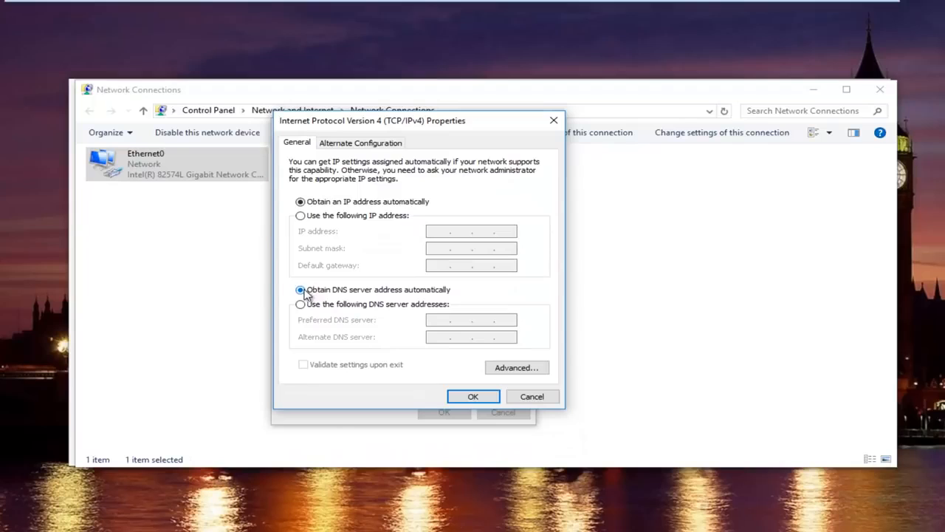
pyautogui.moveTo(401, 296)
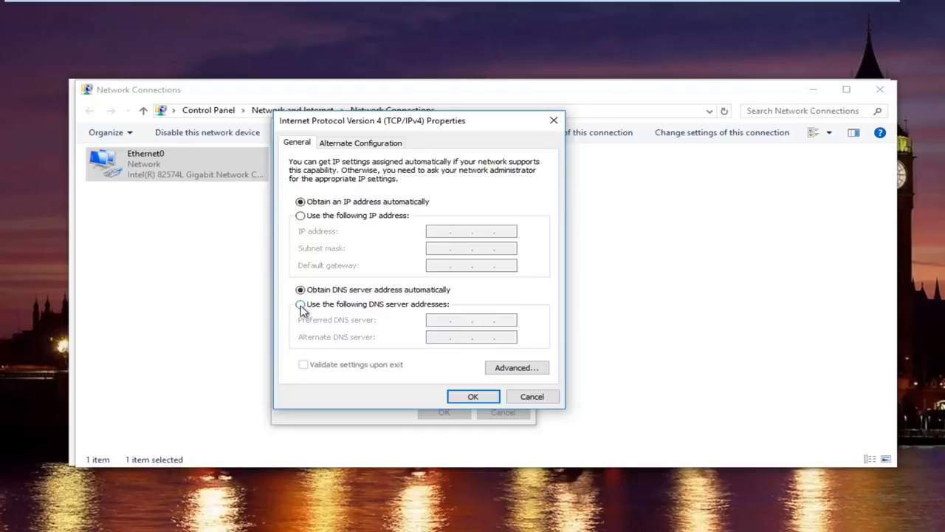
pyautogui.click(301, 304)
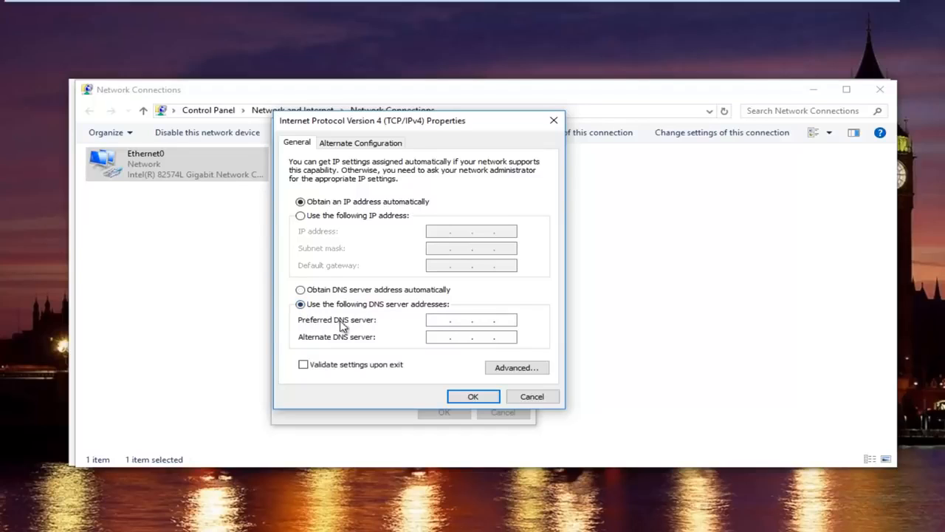
pyautogui.click(470, 319)
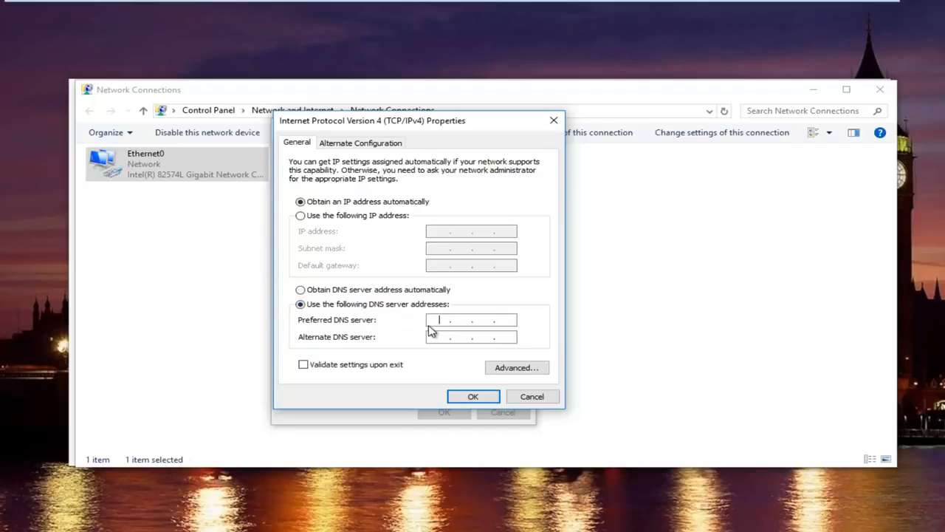
pyautogui.write('8 . 8 .')
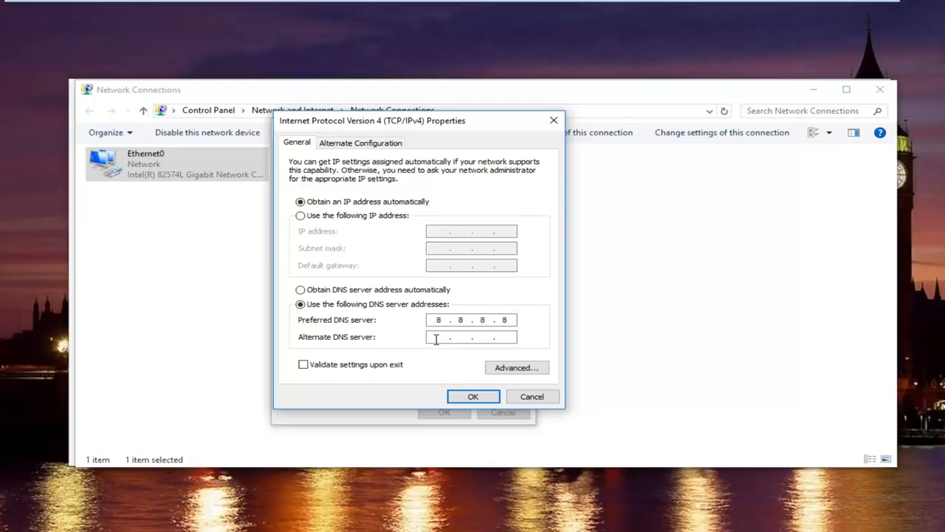
pyautogui.write('8.8.4.4')
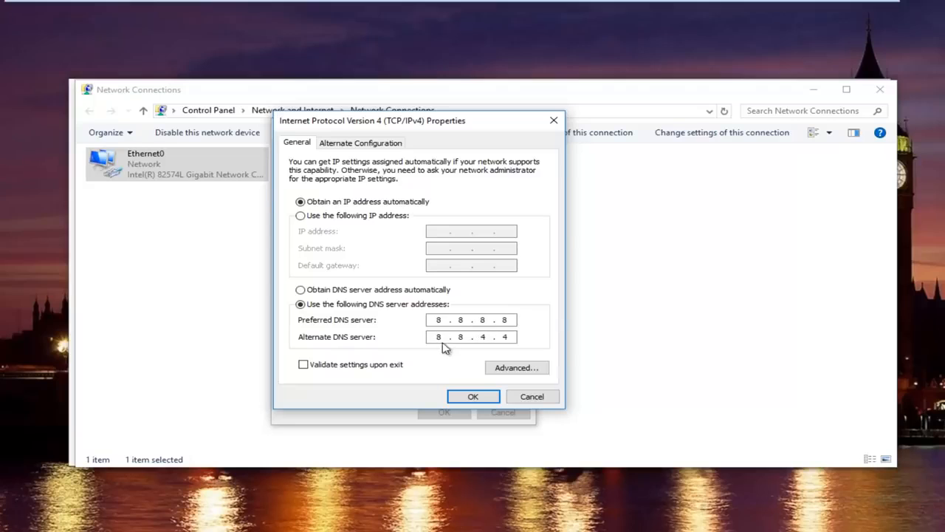
pyautogui.moveTo(417, 346)
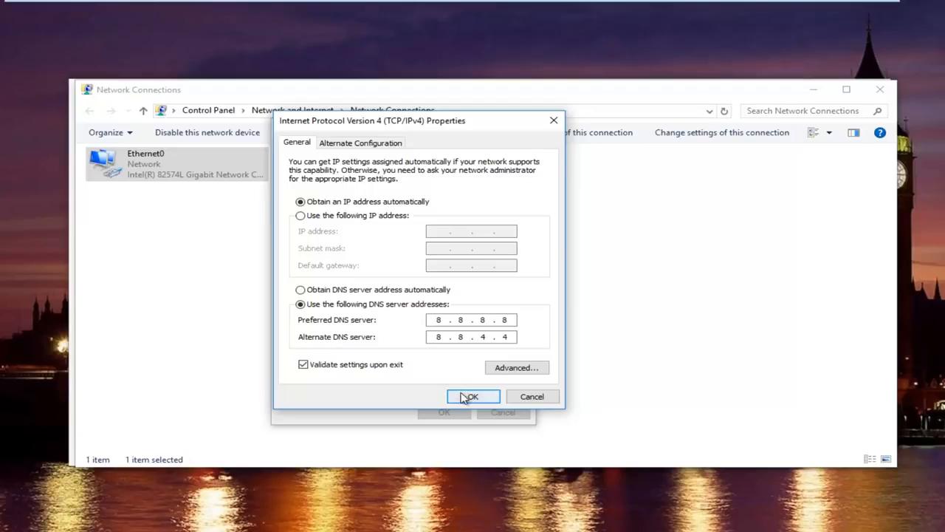
pyautogui.click(472, 396)
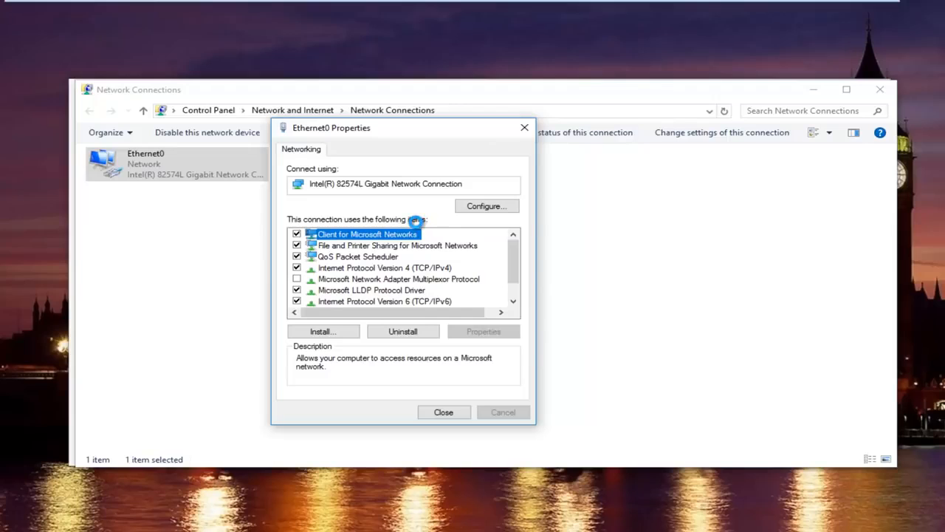
pyautogui.click(443, 412)
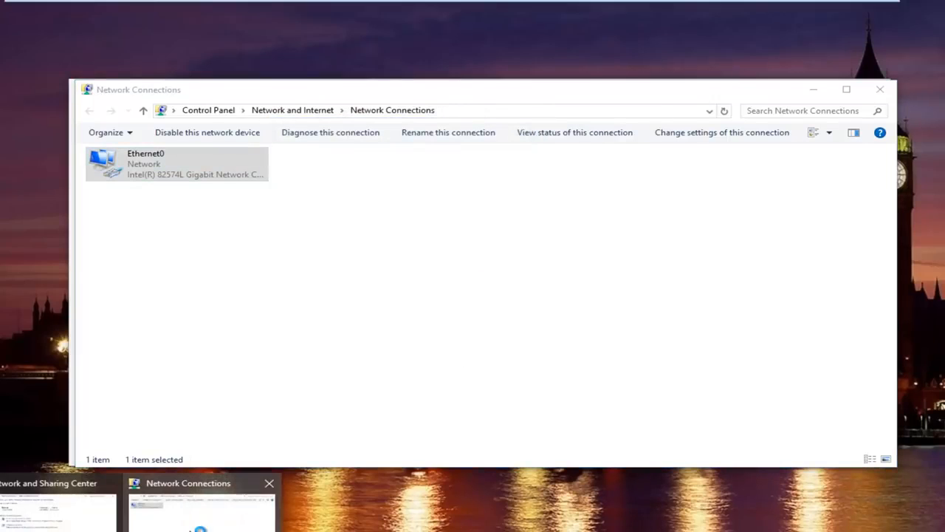
# - Review the troubleshooter's detailed report with detection details showing no issues, then close it
pyautogui.click(331, 133)
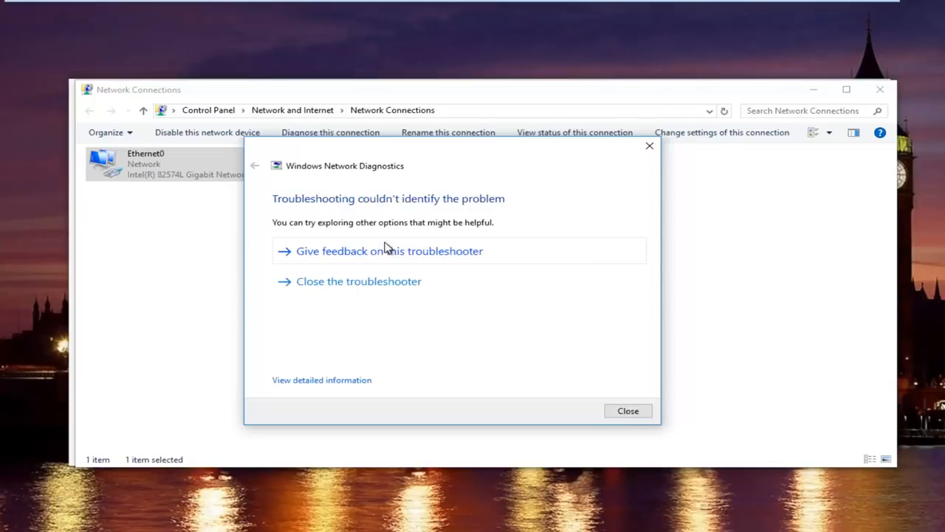
pyautogui.moveTo(322, 293)
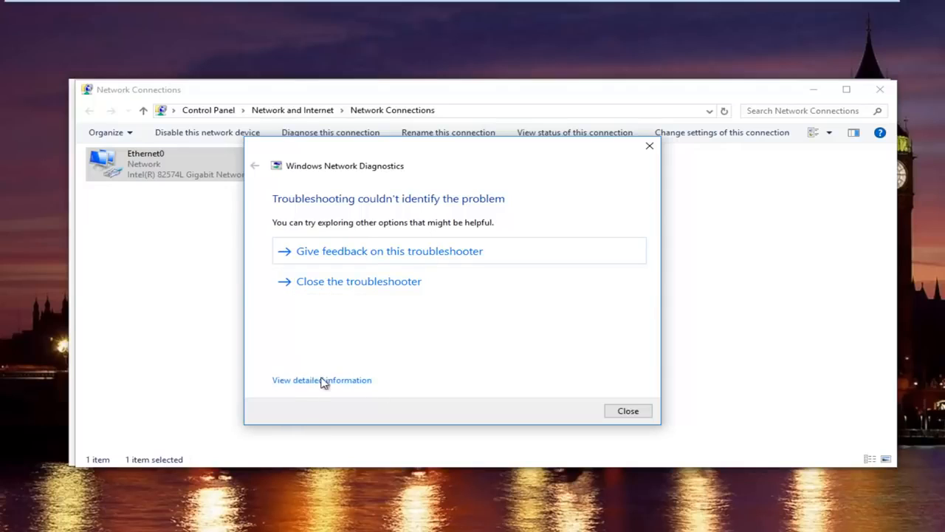
pyautogui.click(322, 380)
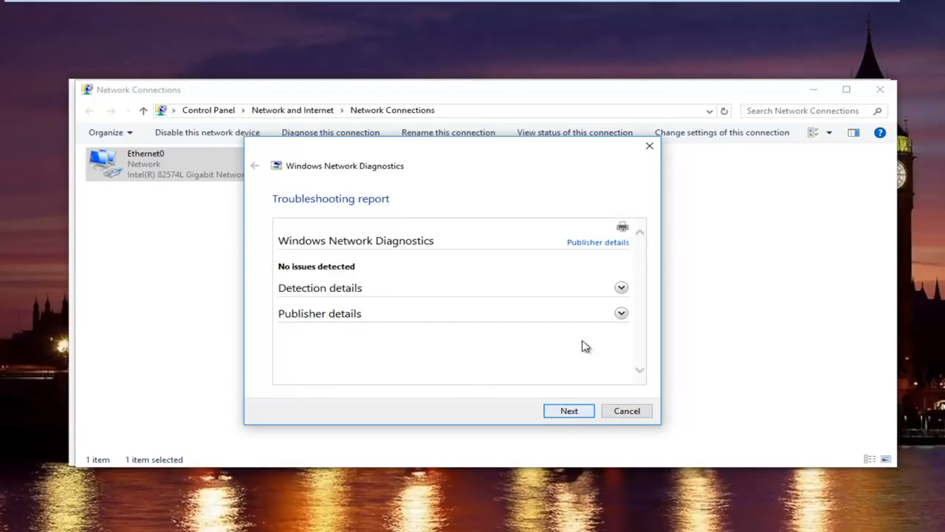
pyautogui.click(620, 287)
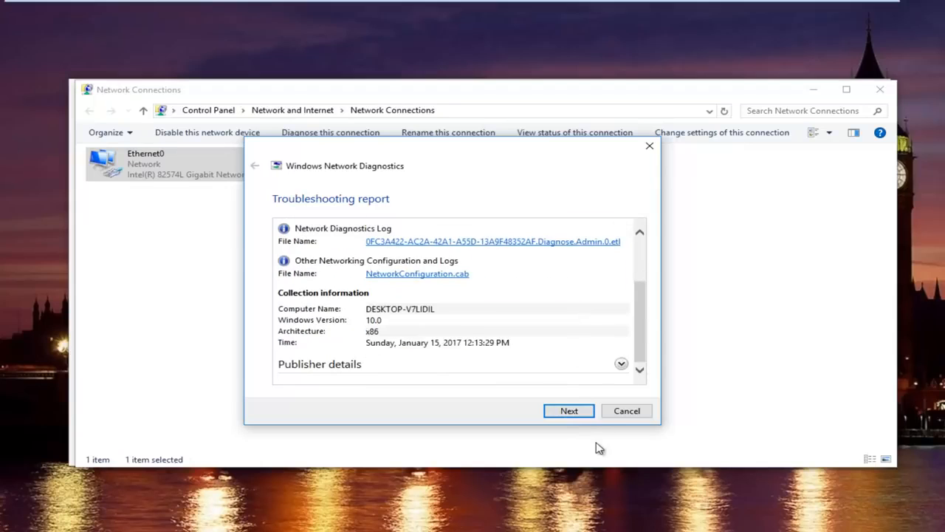
pyautogui.click(626, 411)
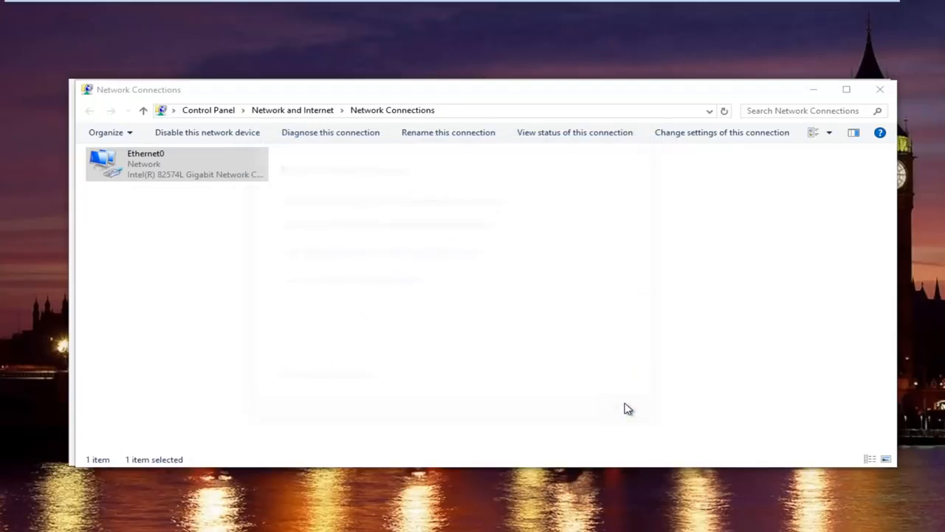
pyautogui.moveTo(661, 269)
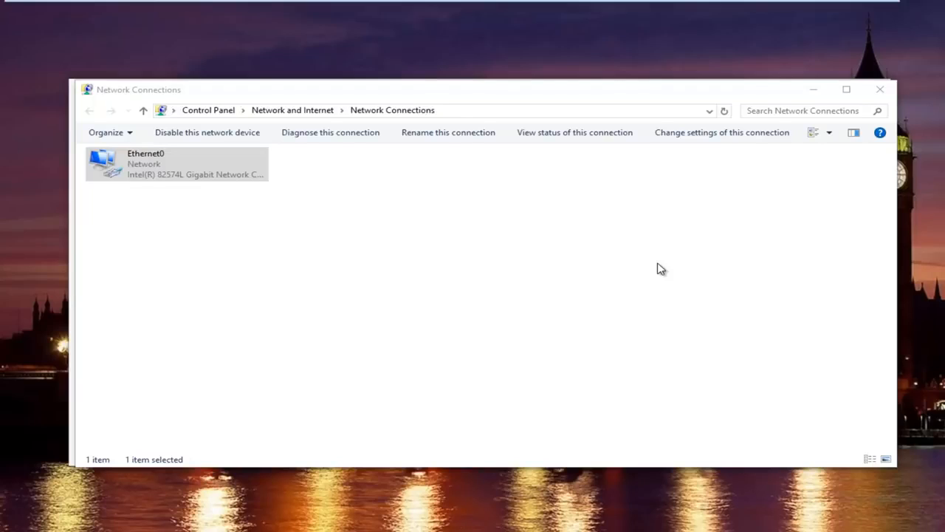
pyautogui.moveTo(880, 90)
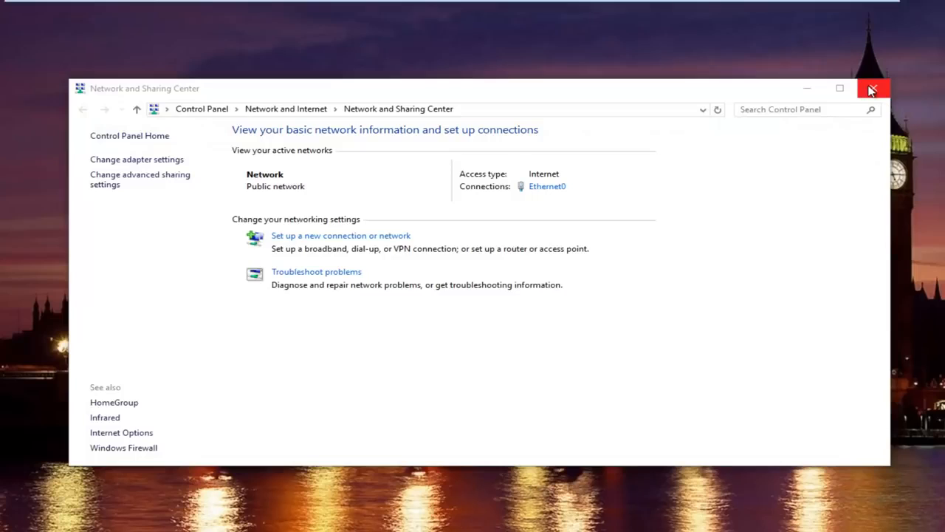
pyautogui.moveTo(857, 95)
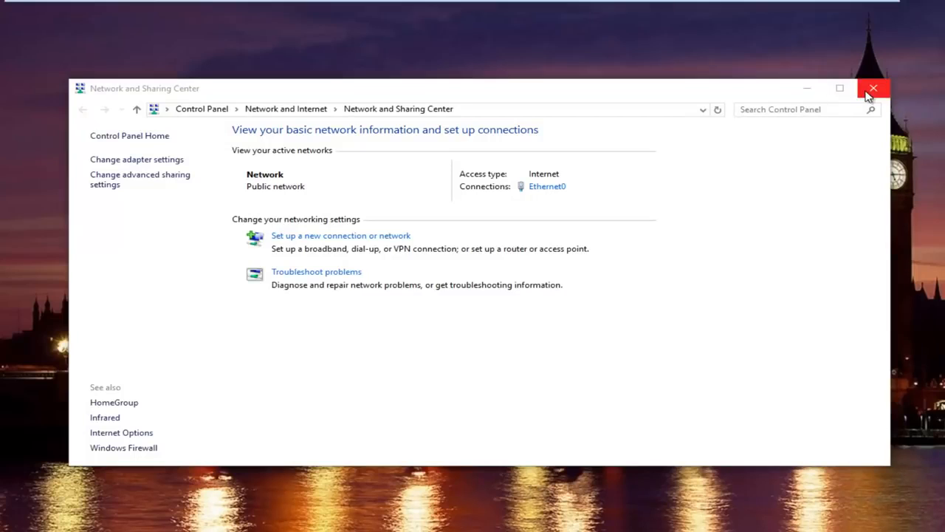
pyautogui.moveTo(874, 89)
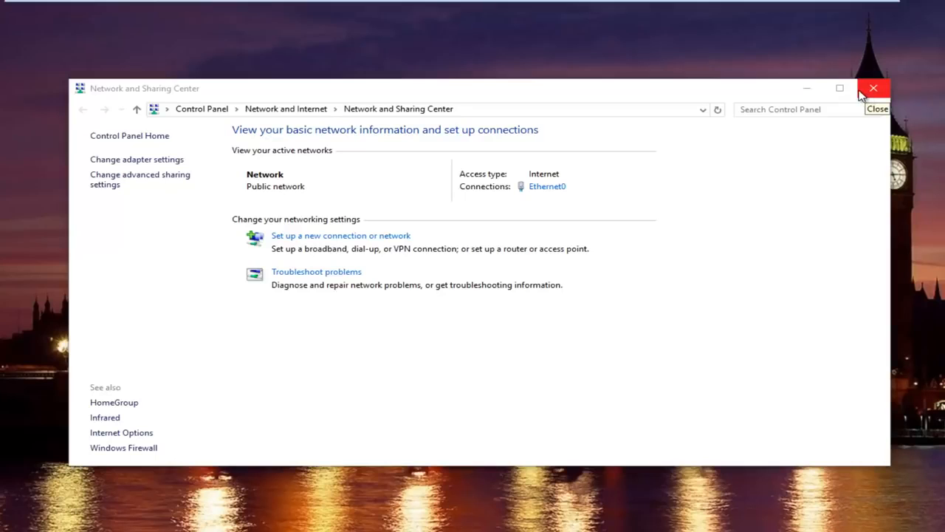
# - Close the Network and Sharing Center window, leaving the desktop
pyautogui.click(874, 89)
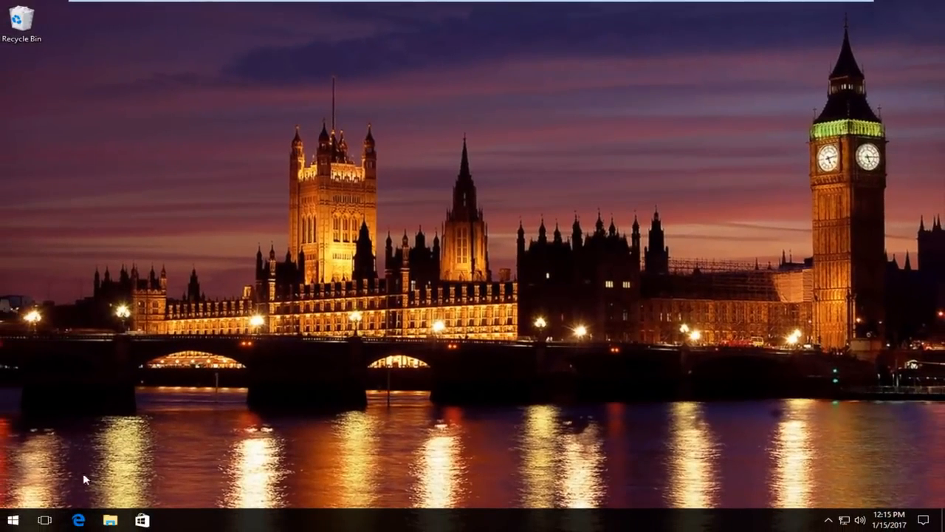
# - Launch Device Manager from a Start search for "de", close the duplicate window and centre the remaining one
pyautogui.click(10, 520)
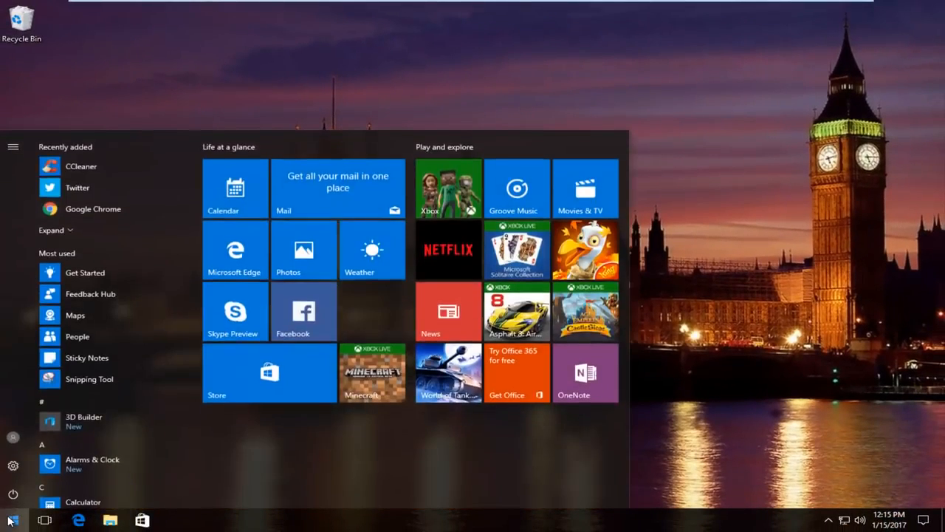
pyautogui.write('device')
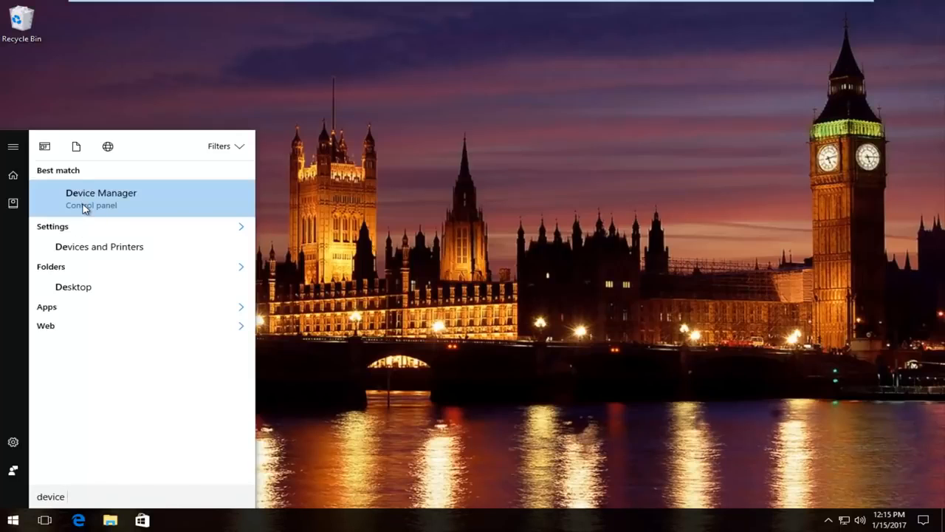
pyautogui.moveTo(375, 231)
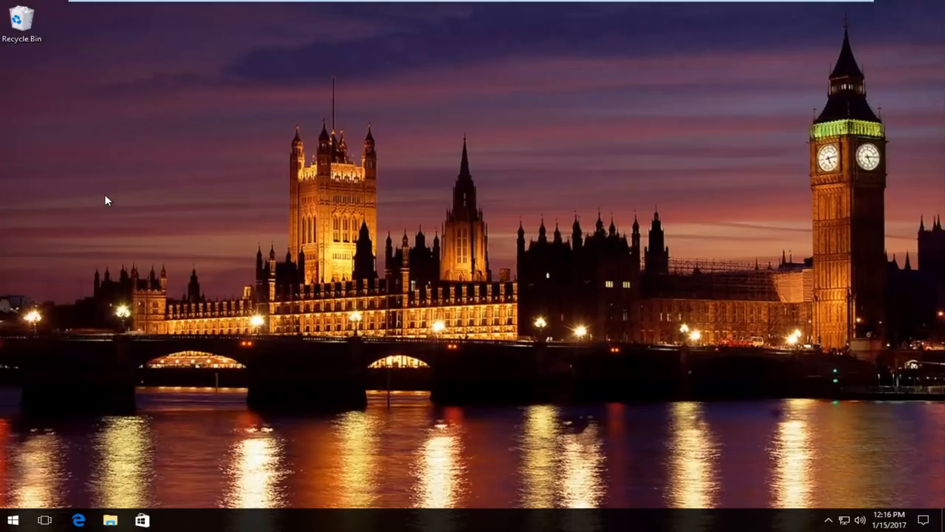
pyautogui.click(272, 520)
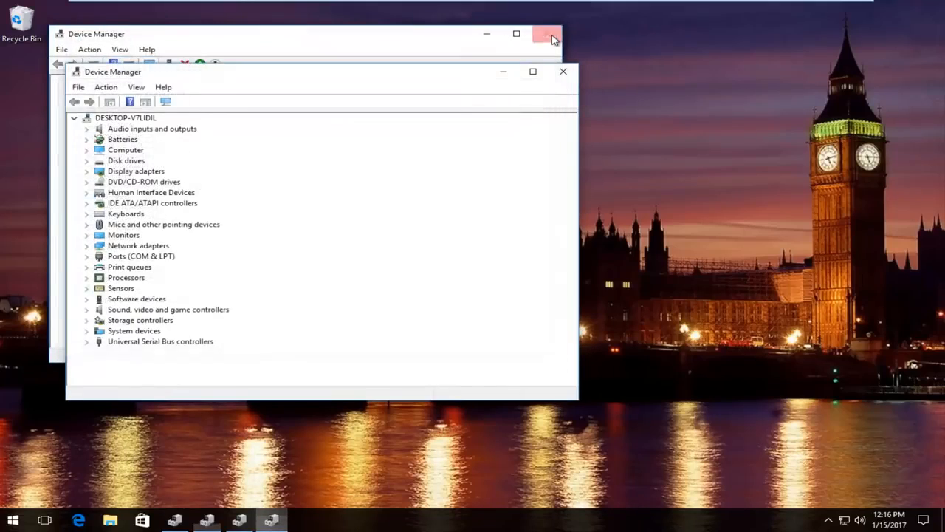
pyautogui.click(547, 34)
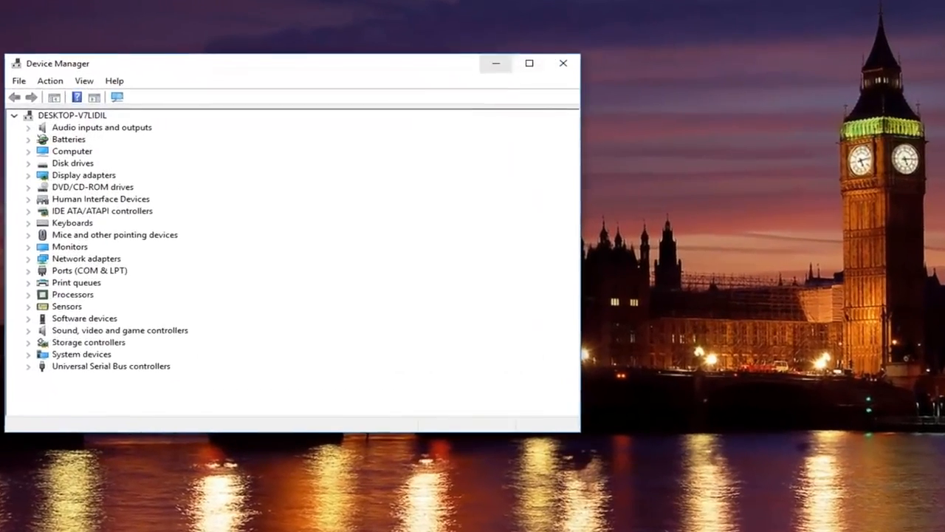
pyautogui.moveTo(288, 62); pyautogui.dragTo(461, 66)
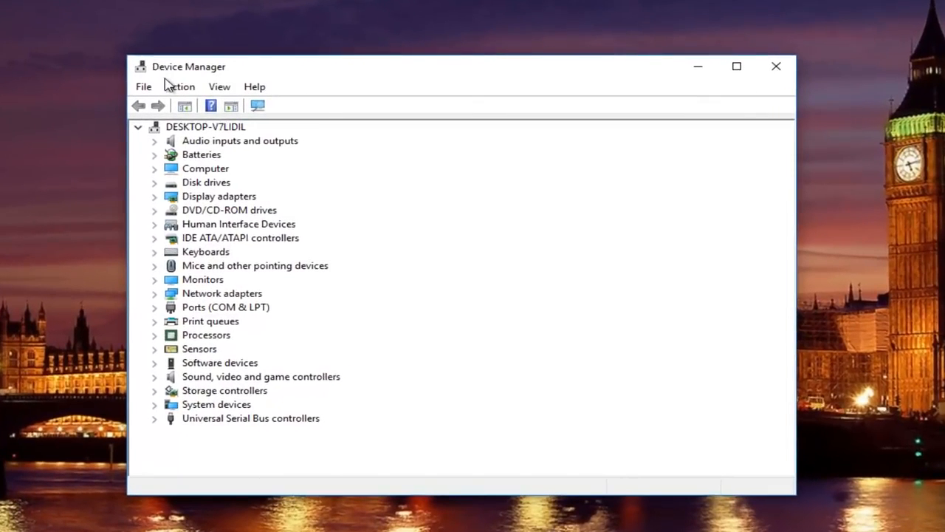
pyautogui.moveTo(199, 304)
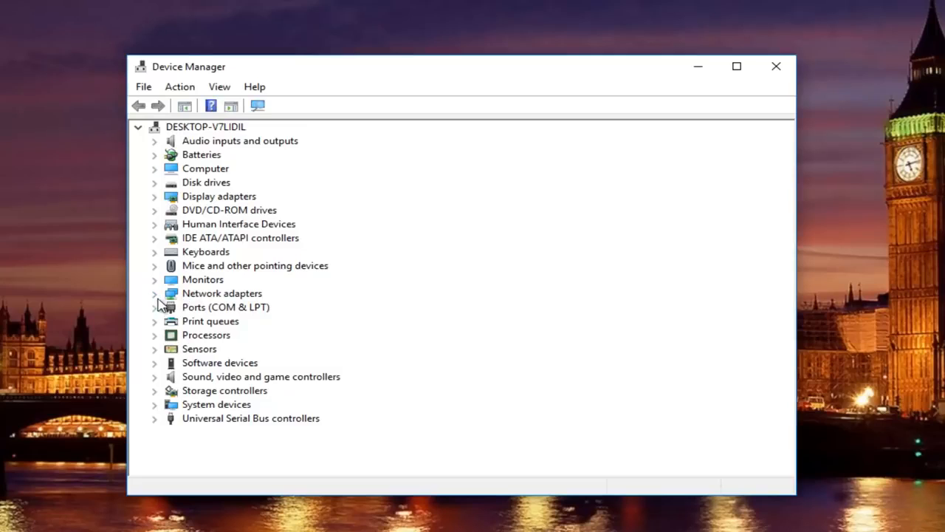
# - Expand Network adapters and select the Intel(R) 82574L Gigabit Network Connection
pyautogui.click(155, 293)
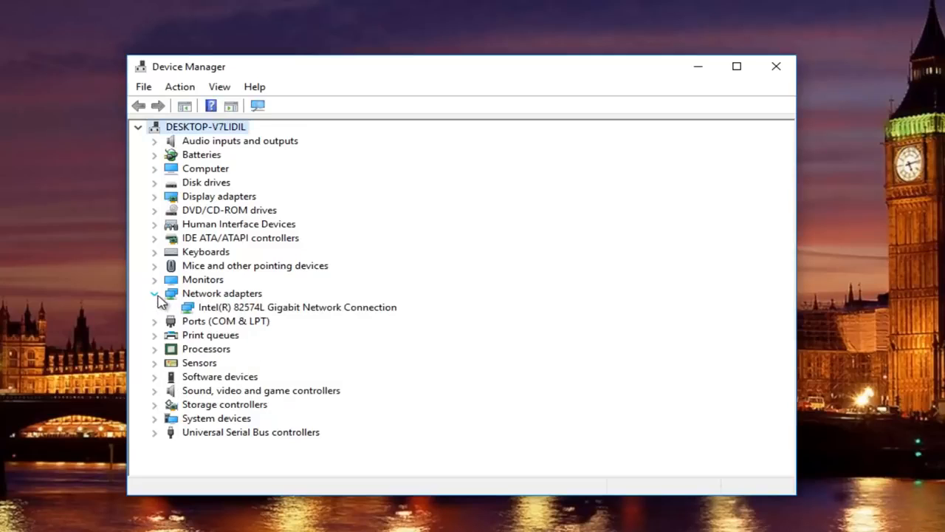
pyautogui.click(298, 306)
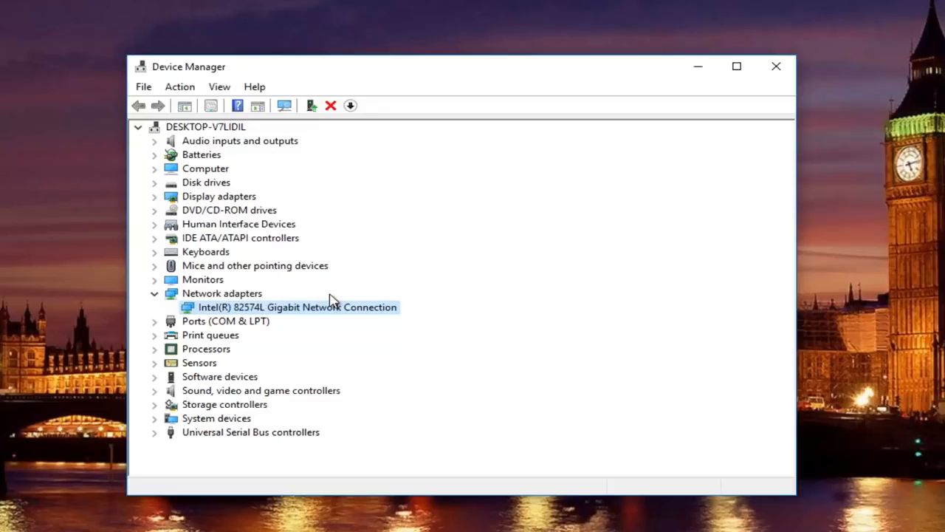
pyautogui.moveTo(229, 312)
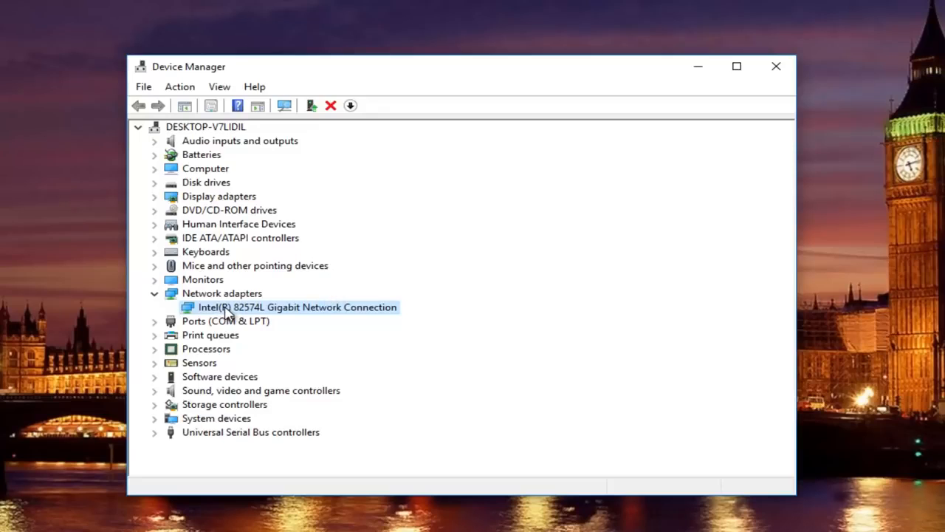
pyautogui.moveTo(221, 316)
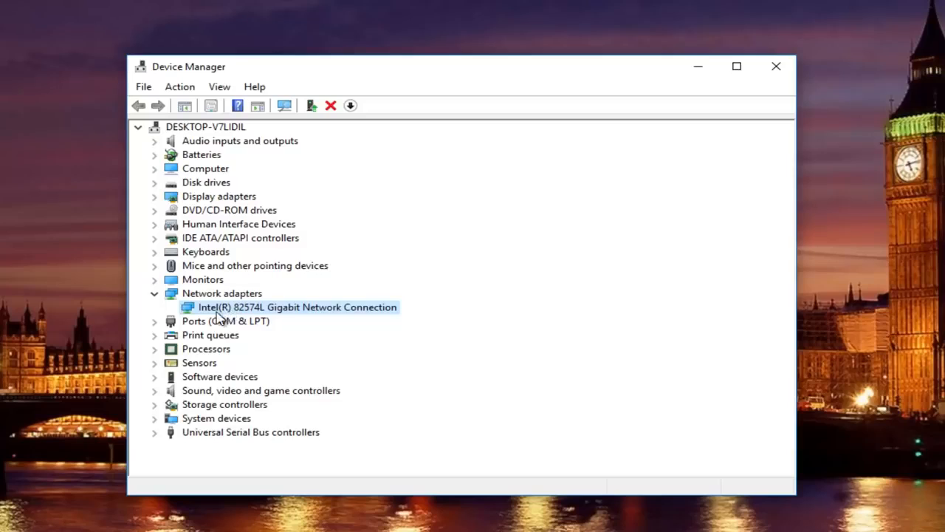
pyautogui.moveTo(293, 305)
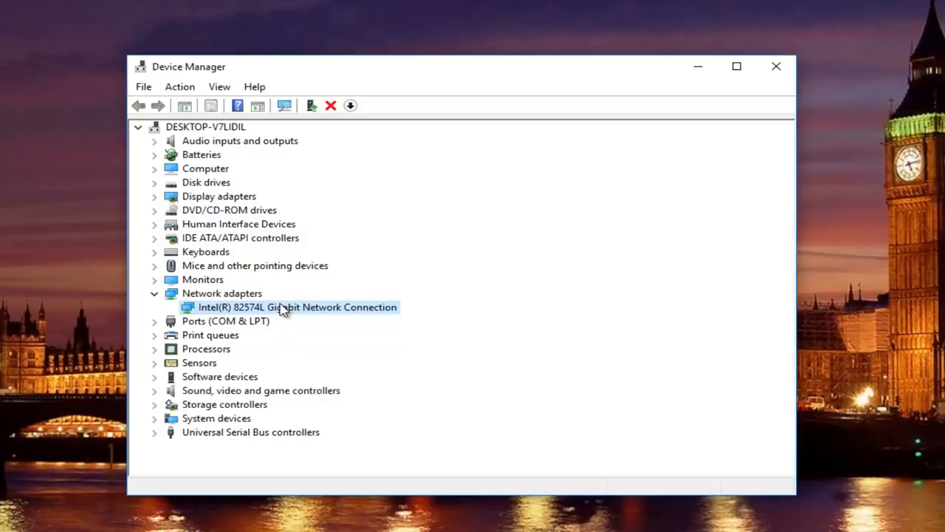
pyautogui.moveTo(263, 316)
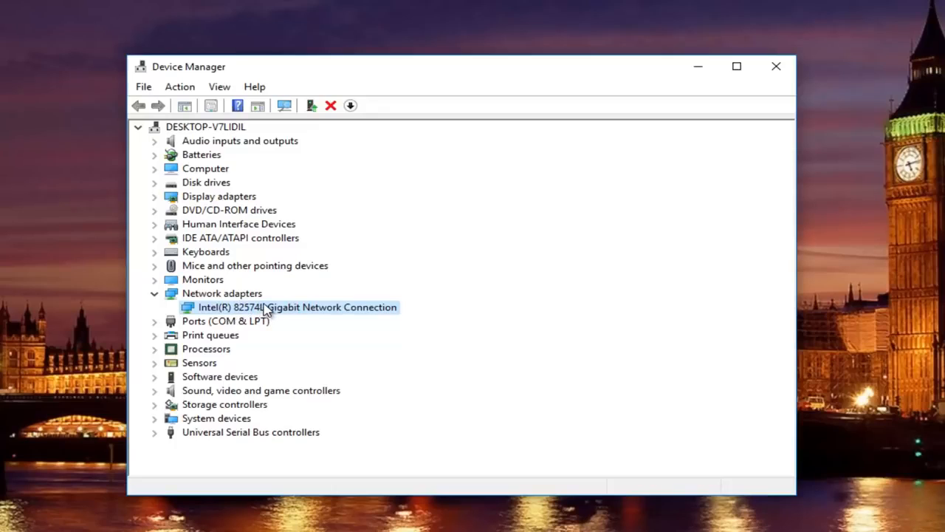
pyautogui.rightClick(266, 306)
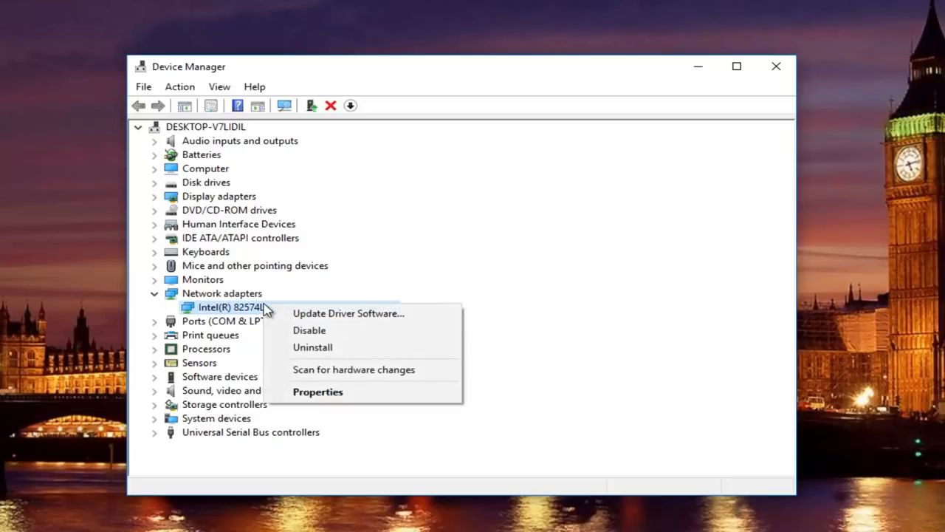
pyautogui.moveTo(347, 313)
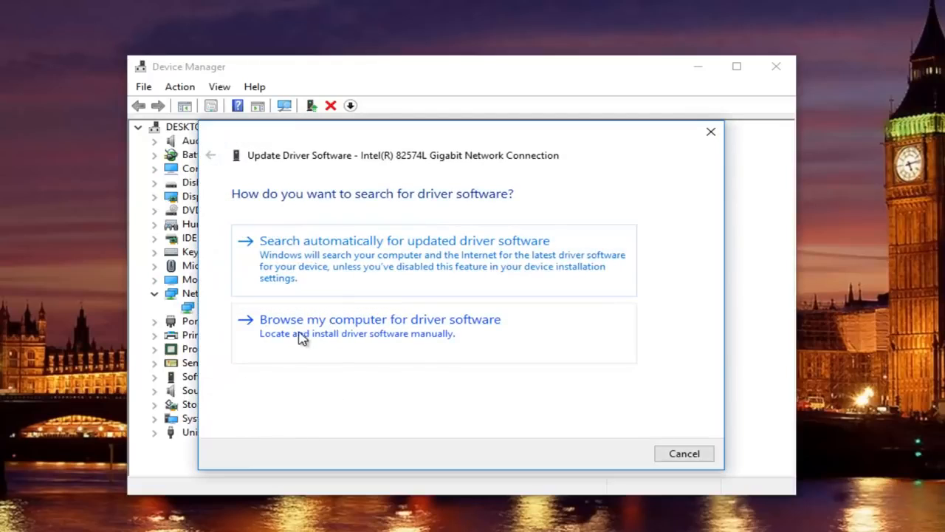
pyautogui.moveTo(294, 328)
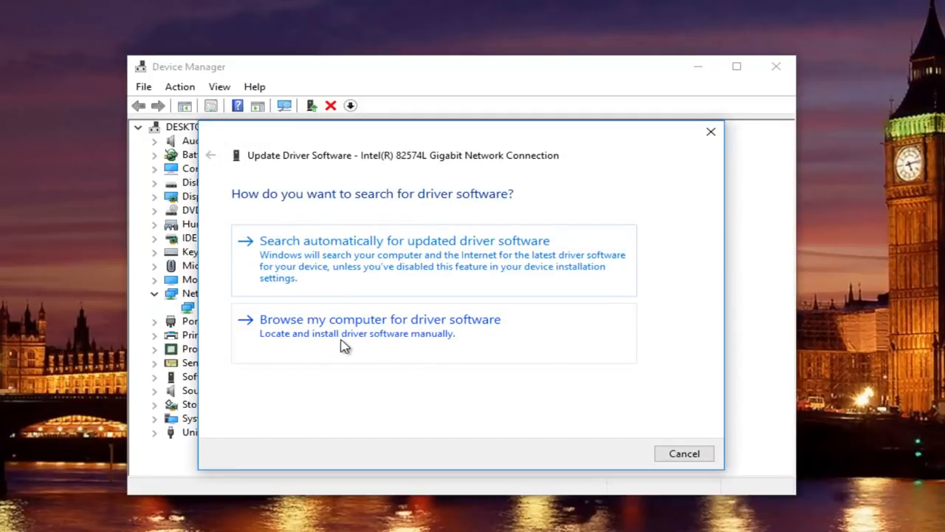
pyautogui.moveTo(298, 323)
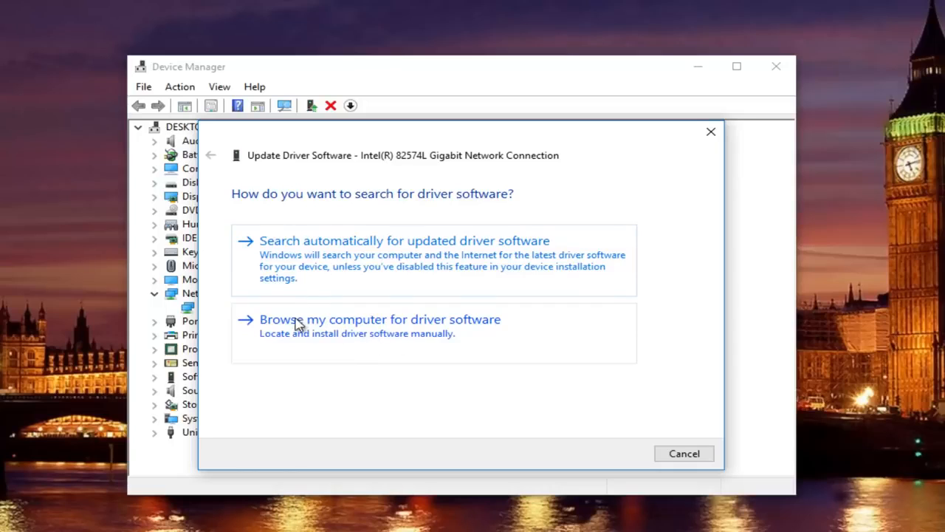
pyautogui.click(379, 319)
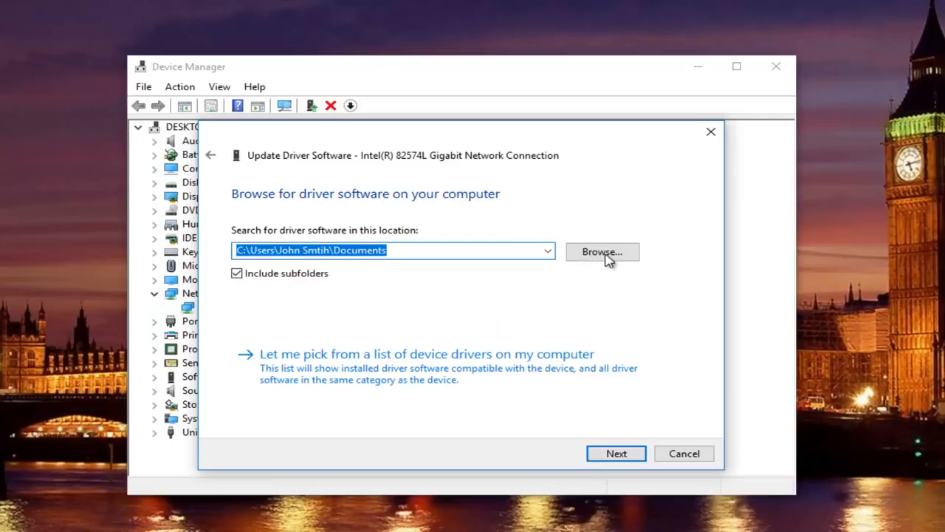
pyautogui.click(602, 251)
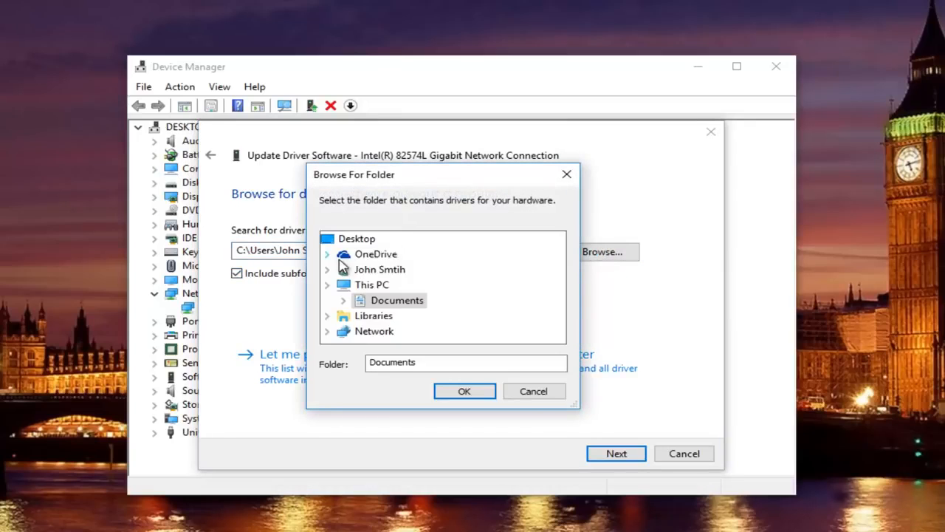
pyautogui.click(344, 284)
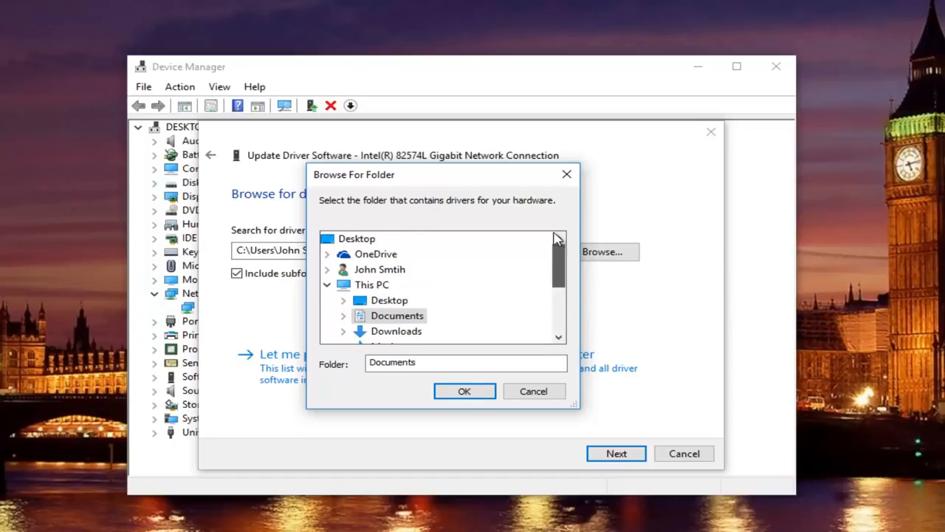
pyautogui.moveTo(567, 174)
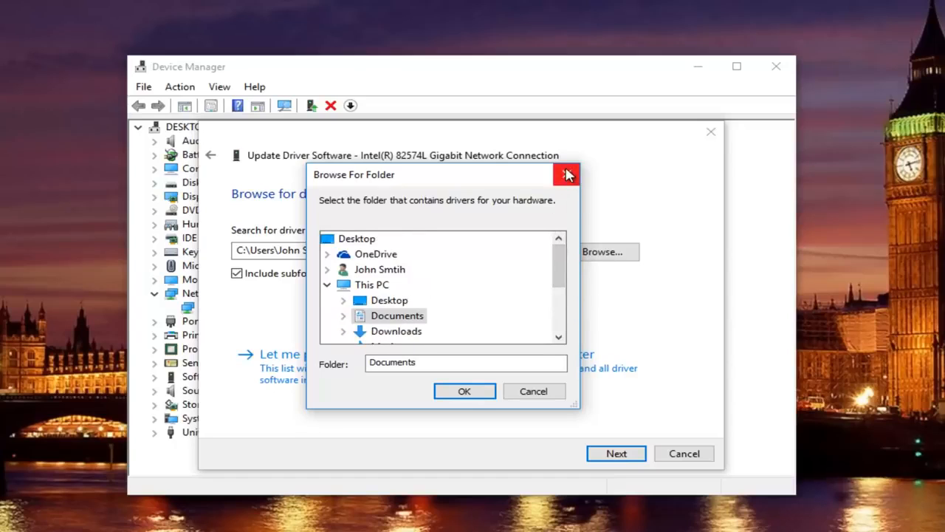
pyautogui.moveTo(567, 174)
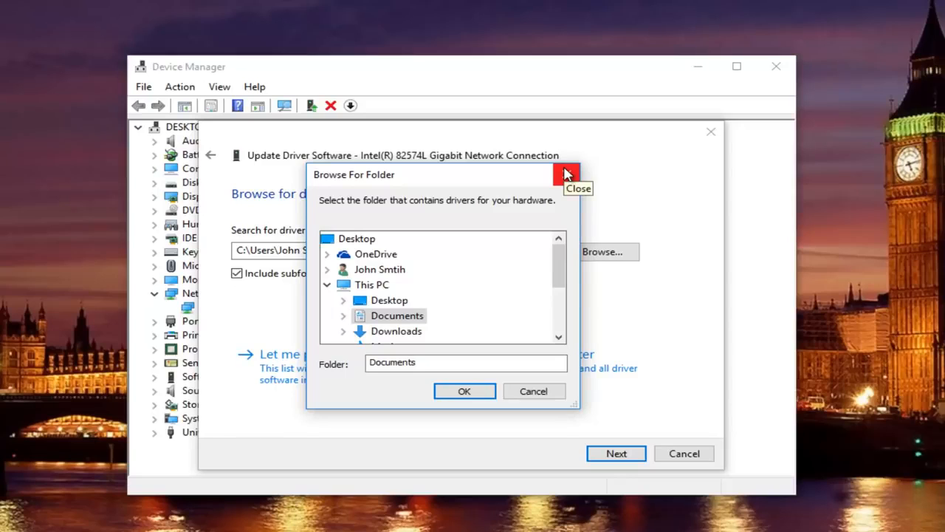
pyautogui.click(464, 390)
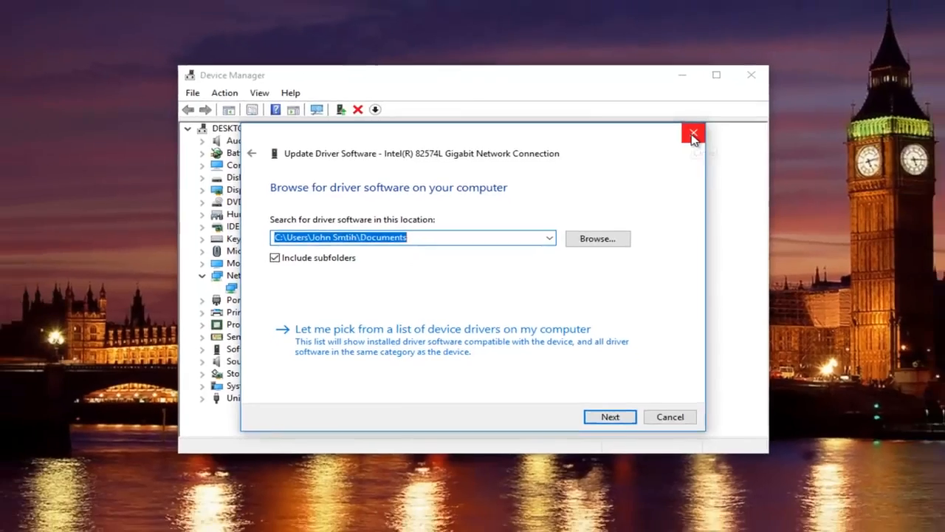
pyautogui.click(693, 135)
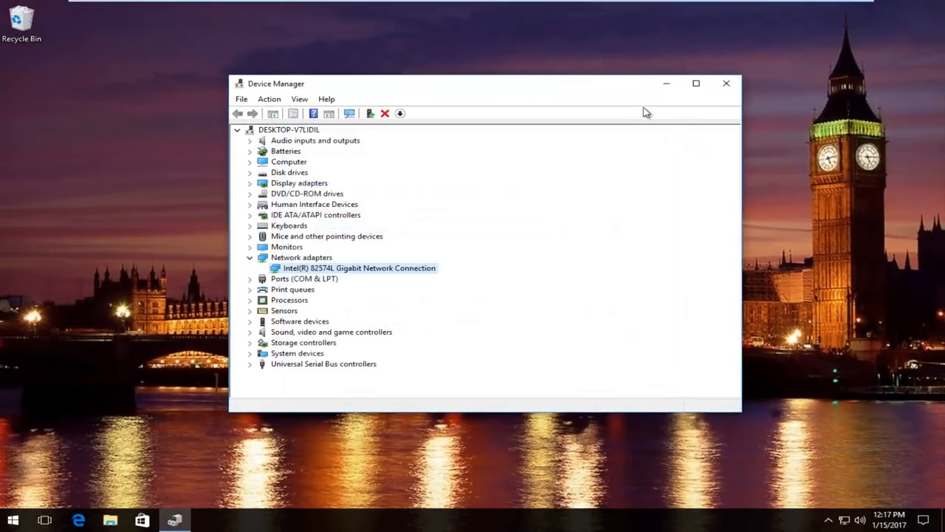